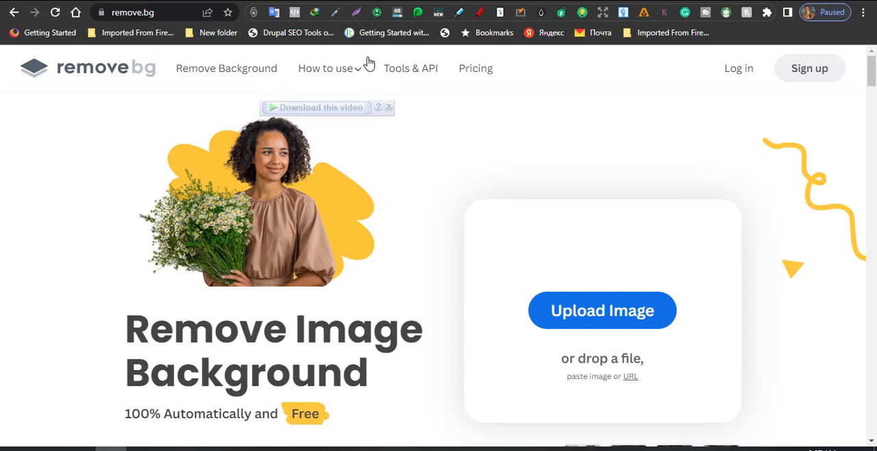
pyautogui.moveTo(600, 184)
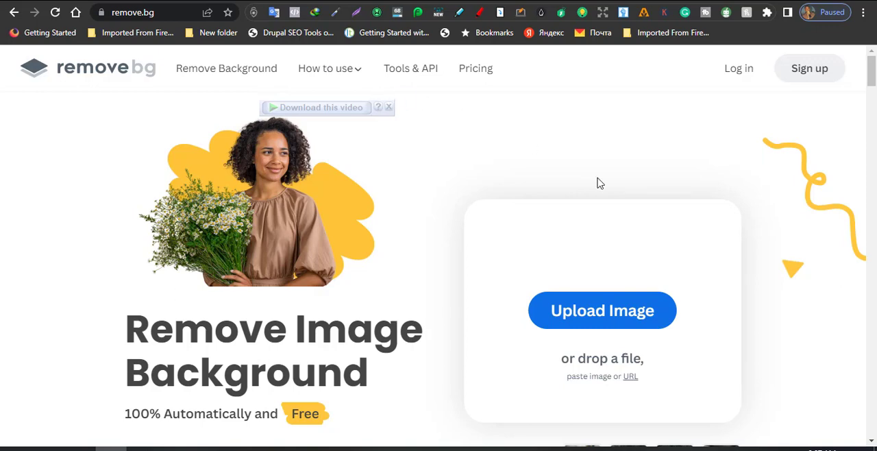
pyautogui.moveTo(651, 145)
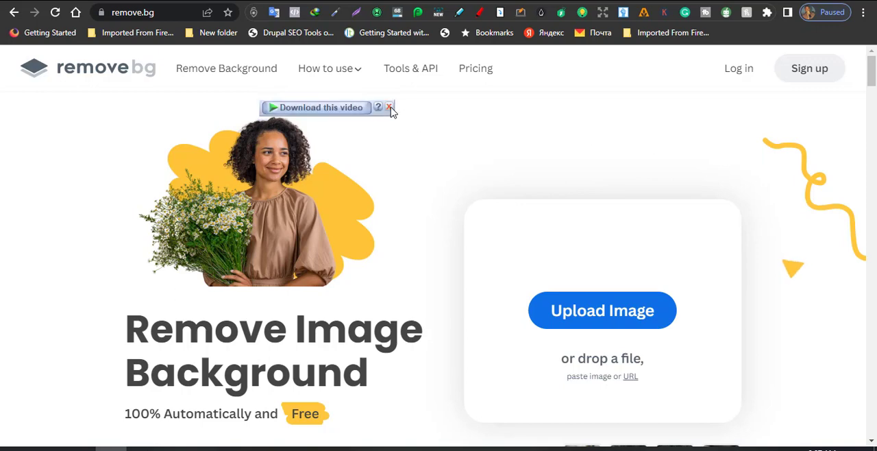
# - Dismiss the video downloader popup and look over the remove.bg page
pyautogui.click(389, 106)
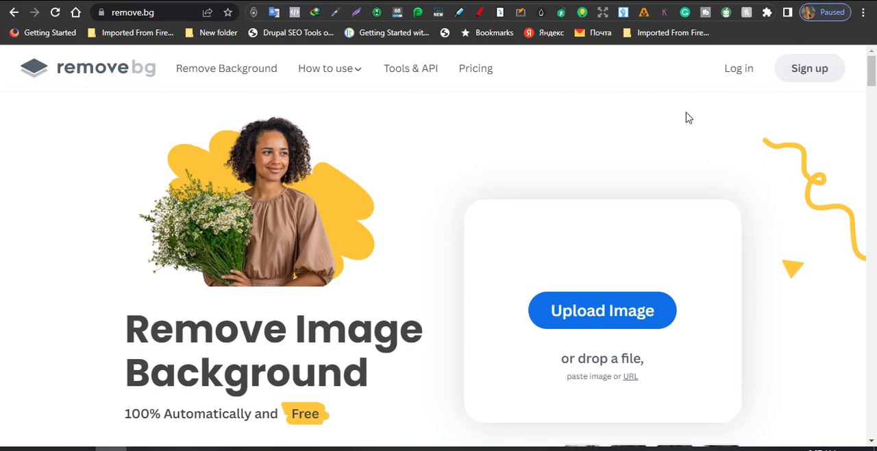
pyautogui.moveTo(474, 72)
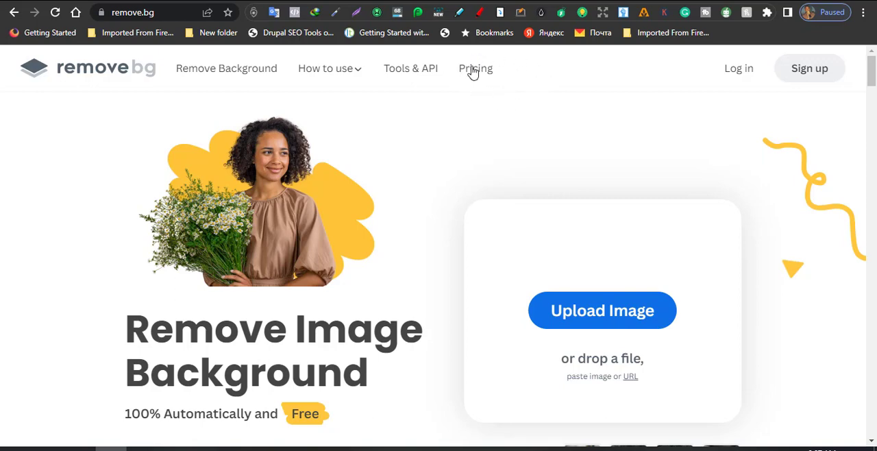
pyautogui.moveTo(657, 140)
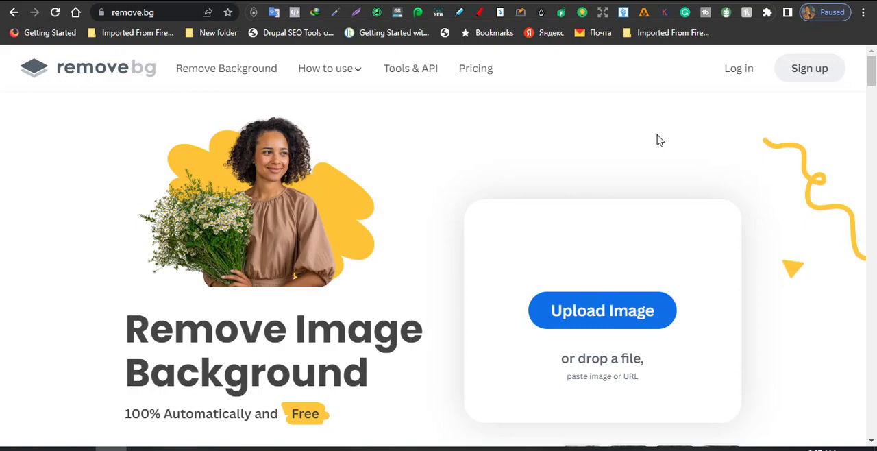
pyautogui.scroll(-3)
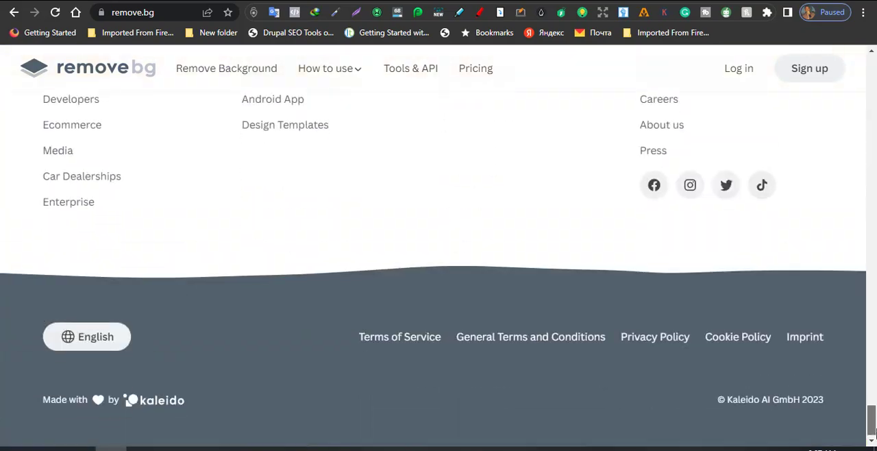
pyautogui.scroll(3)
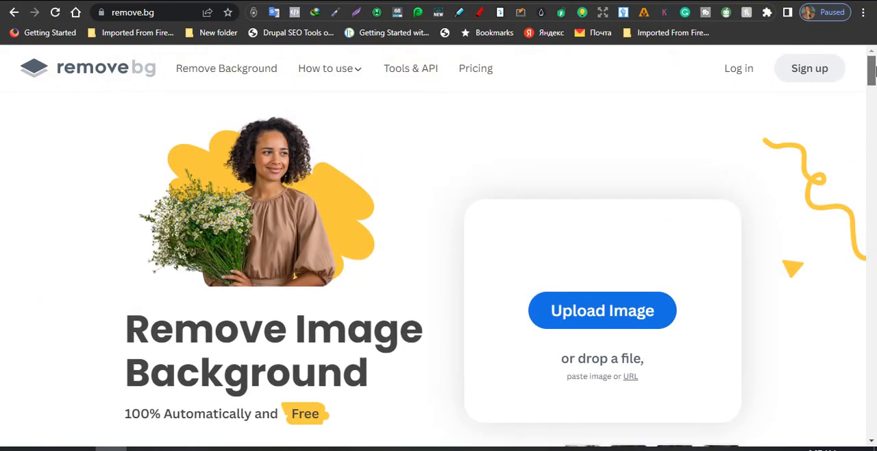
pyautogui.moveTo(548, 329)
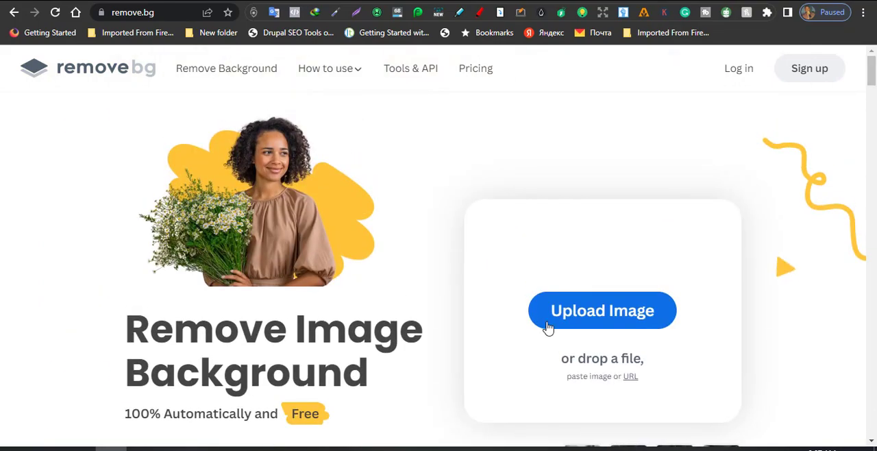
pyautogui.moveTo(586, 323)
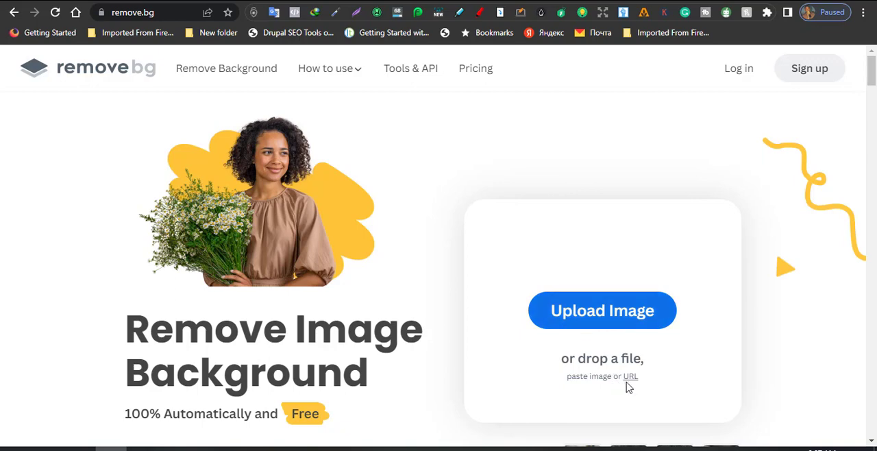
pyautogui.moveTo(631, 375)
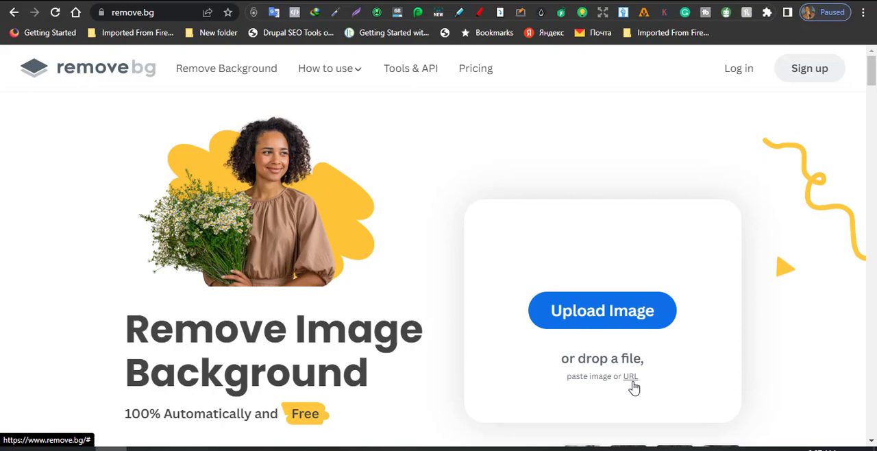
pyautogui.moveTo(602, 310)
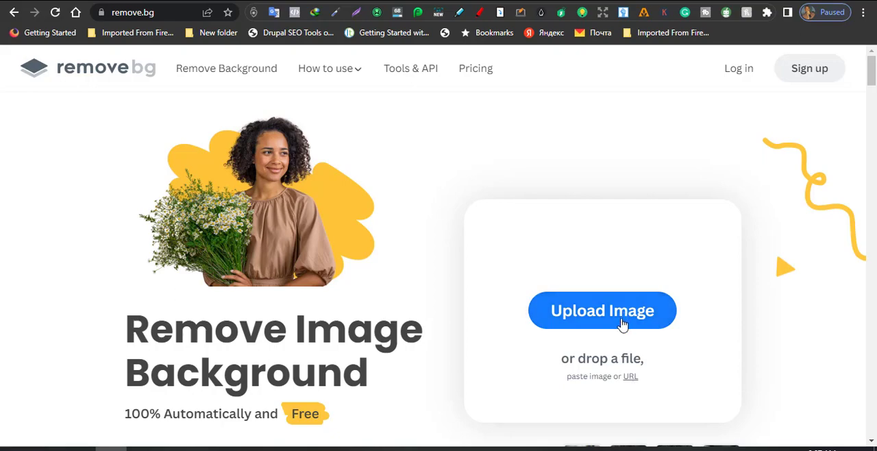
pyautogui.moveTo(617, 326)
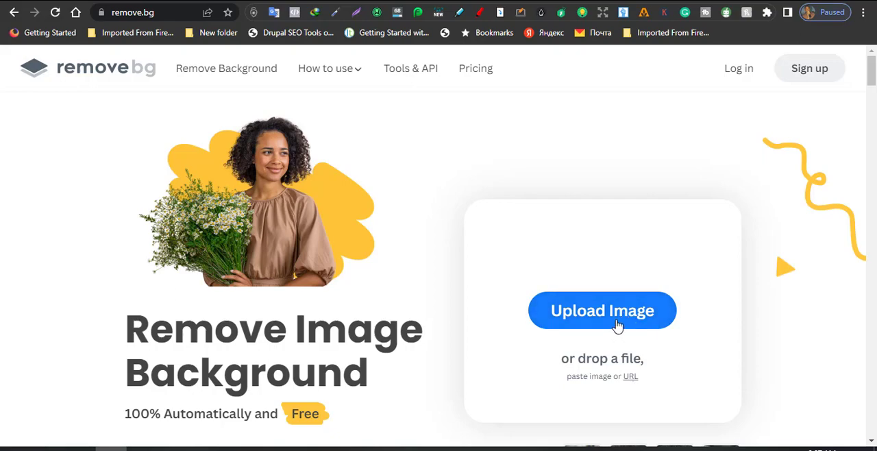
# - Upload the photo pexels-yonatan-gonzalez-9271930 of the floral-dress woman from Pictures
pyautogui.click(603, 310)
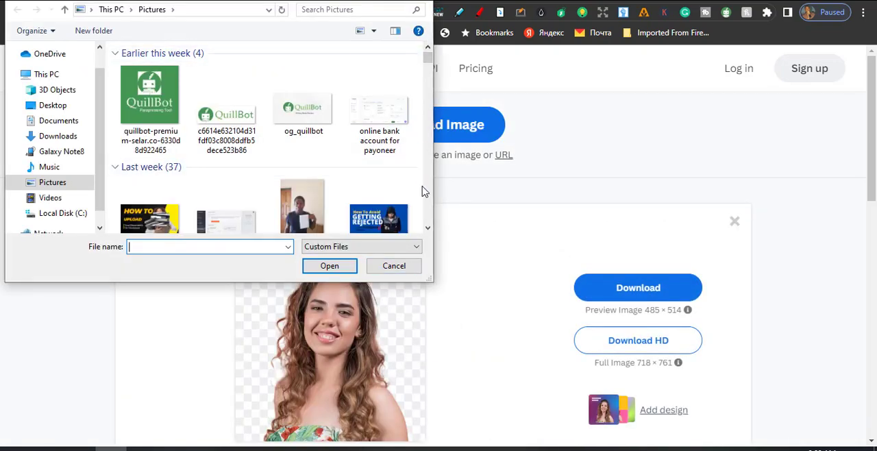
pyautogui.click(302, 166)
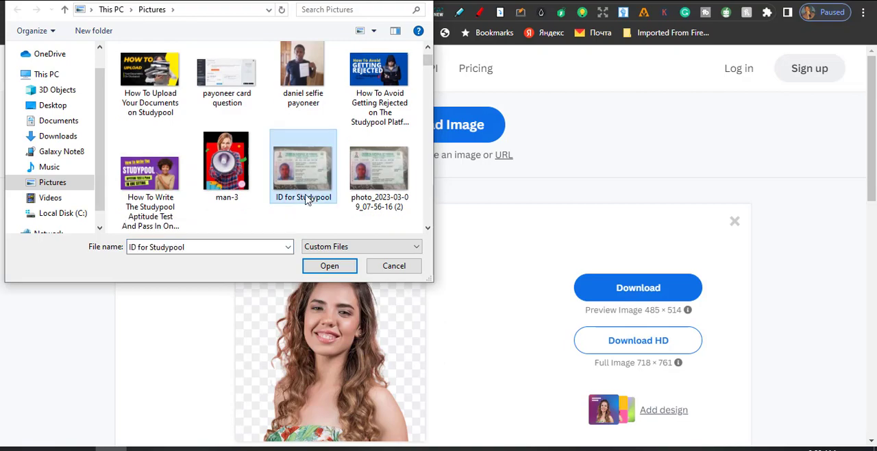
pyautogui.scroll(-3)
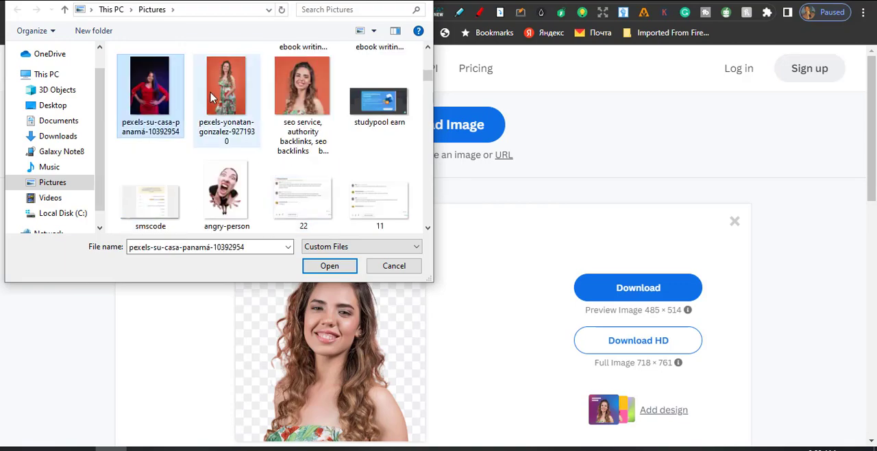
pyautogui.click(226, 84)
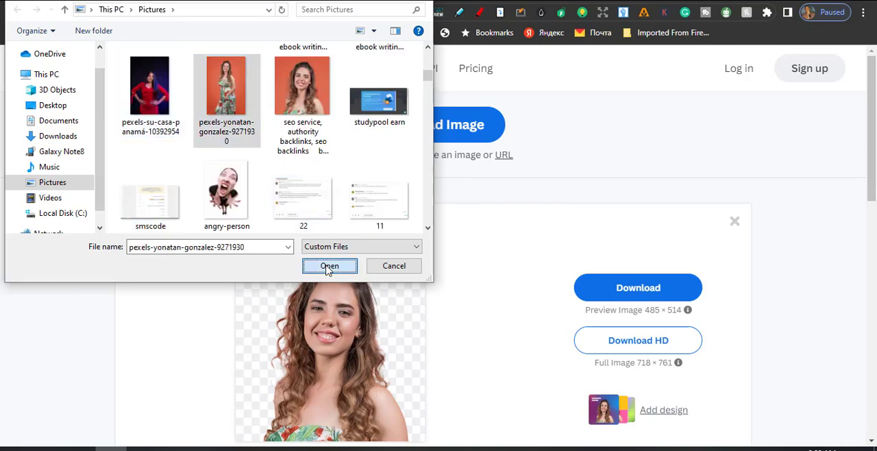
pyautogui.click(329, 265)
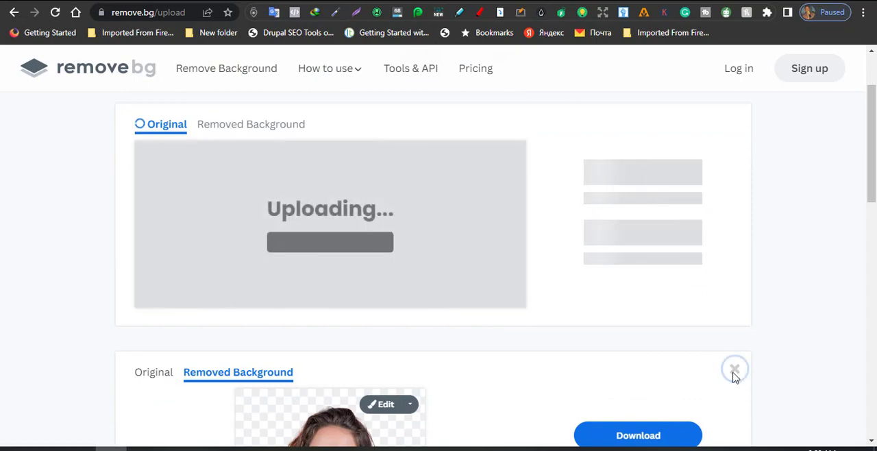
# - Clear the earlier background-removal result so only the floral-dress cutout remains
pyautogui.click(735, 368)
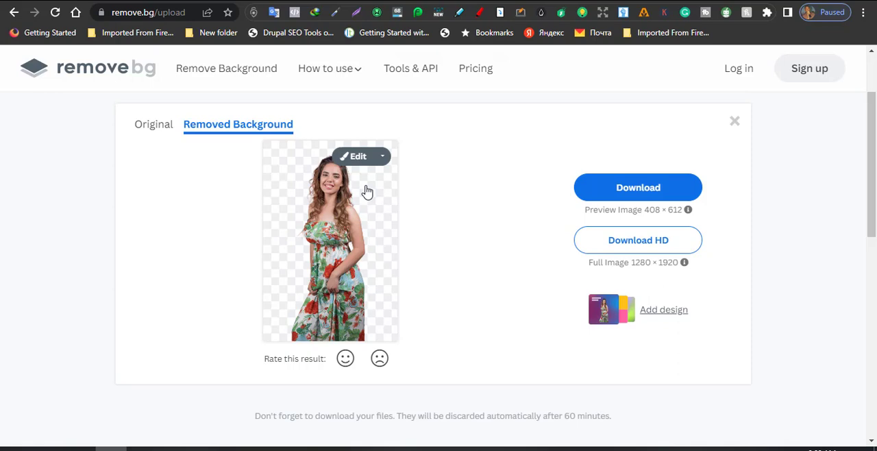
pyautogui.moveTo(302, 161)
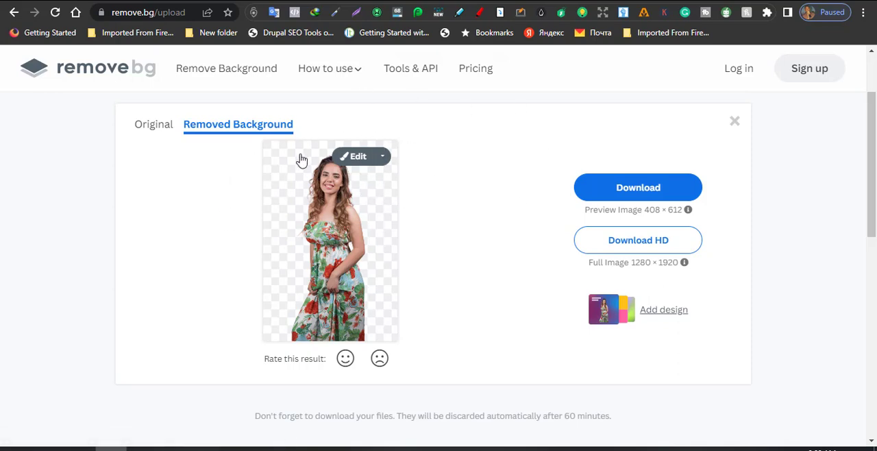
pyautogui.moveTo(431, 176)
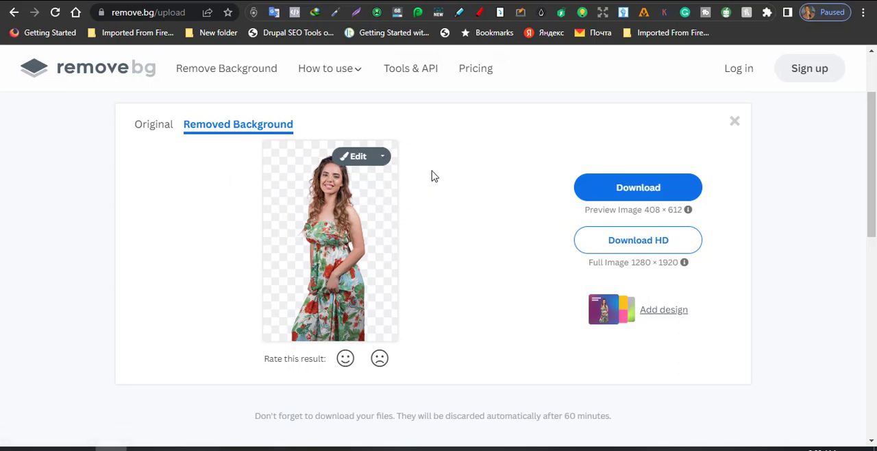
pyautogui.moveTo(418, 162)
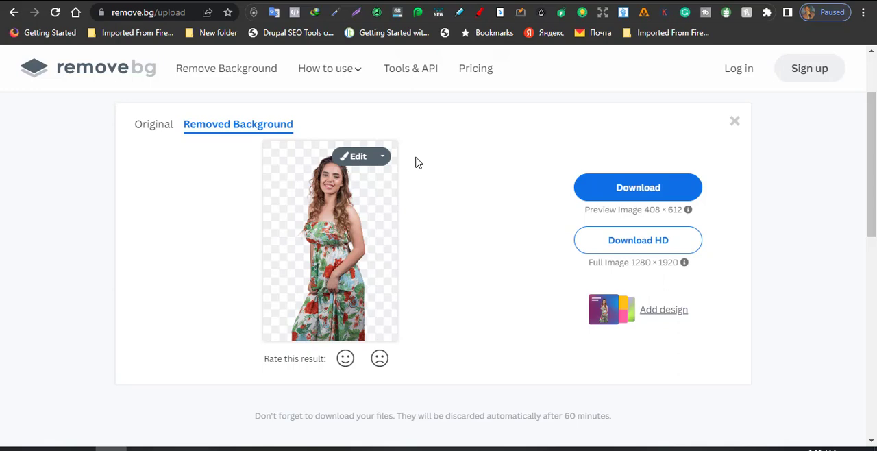
pyautogui.moveTo(691, 153)
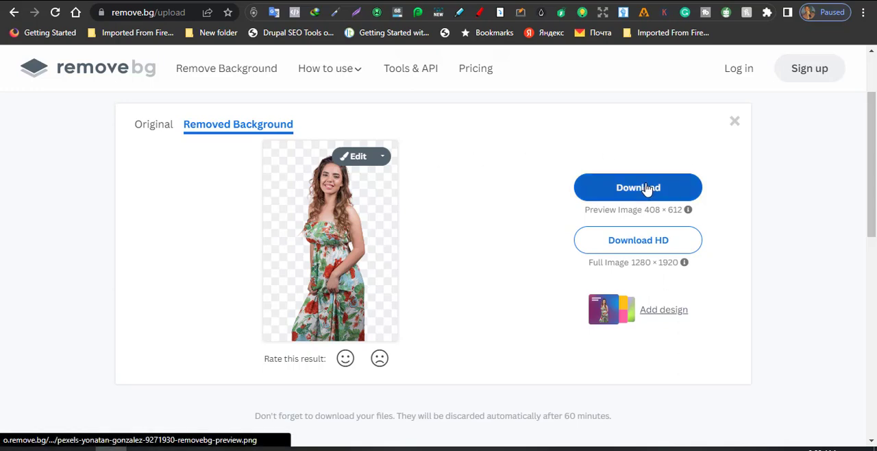
# - Download the 408 × 612 preview of the woman's cutout
pyautogui.click(639, 186)
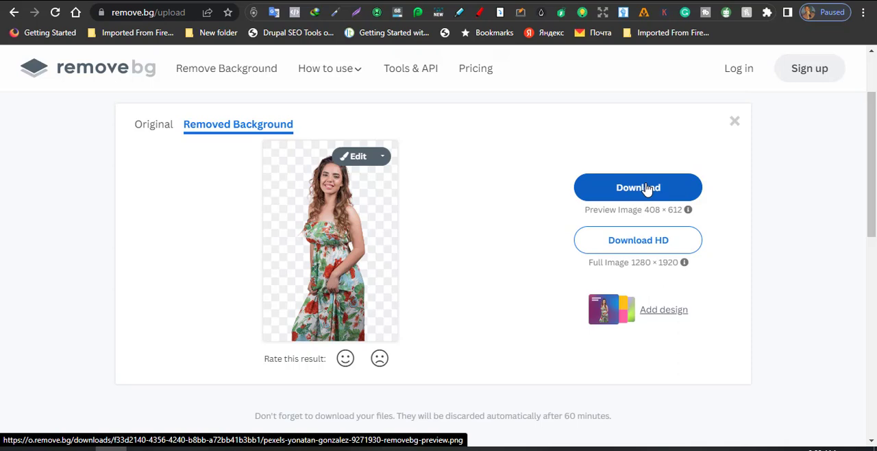
pyautogui.moveTo(587, 159)
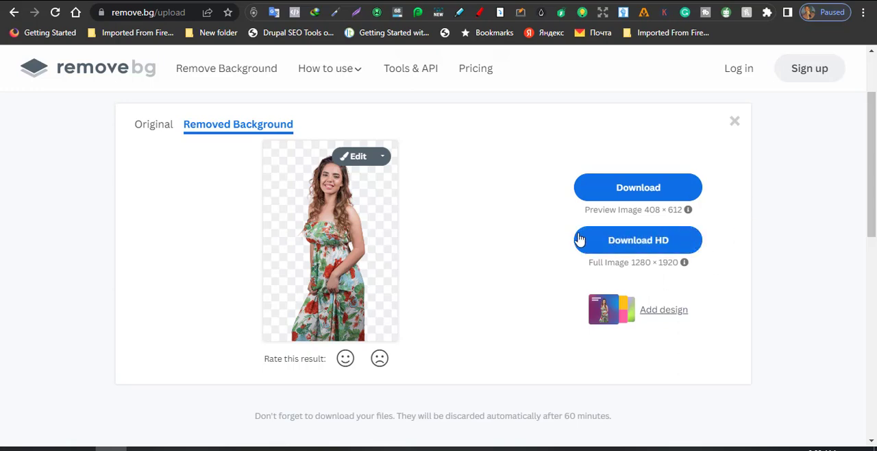
pyautogui.moveTo(729, 245)
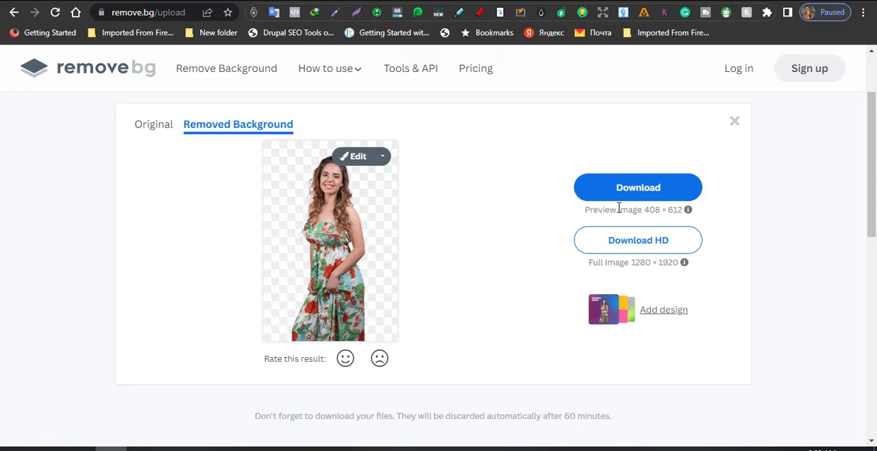
pyautogui.moveTo(651, 216)
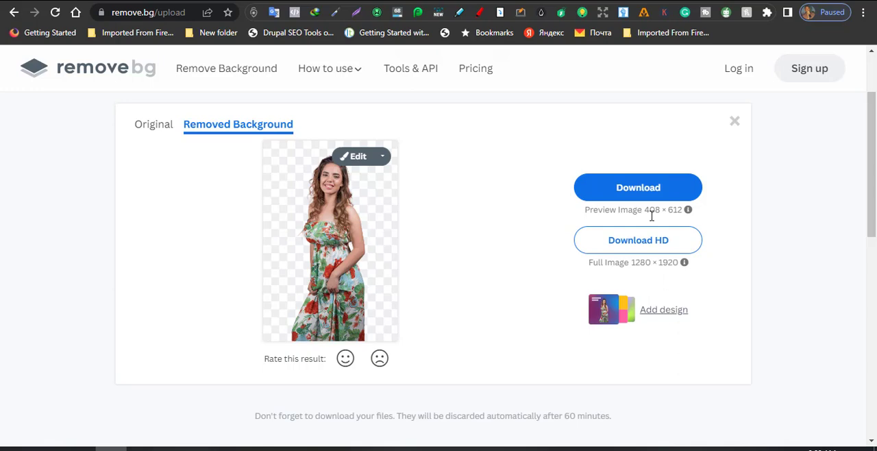
pyautogui.moveTo(702, 222)
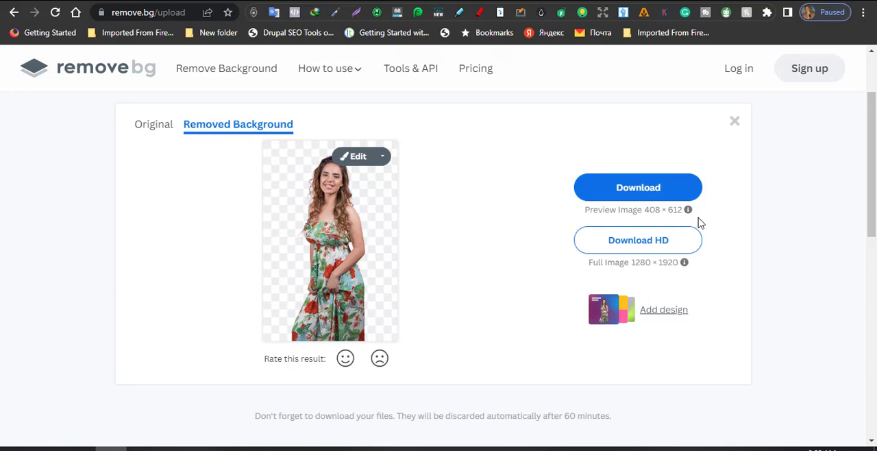
pyautogui.moveTo(676, 224)
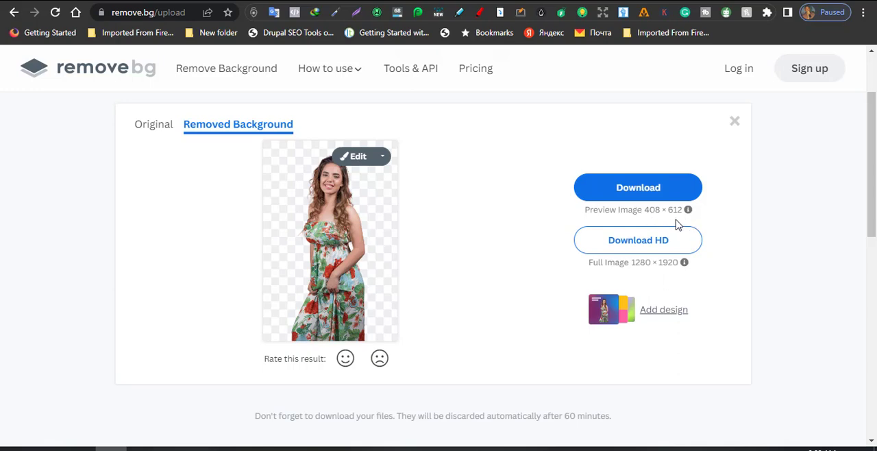
pyautogui.moveTo(702, 217)
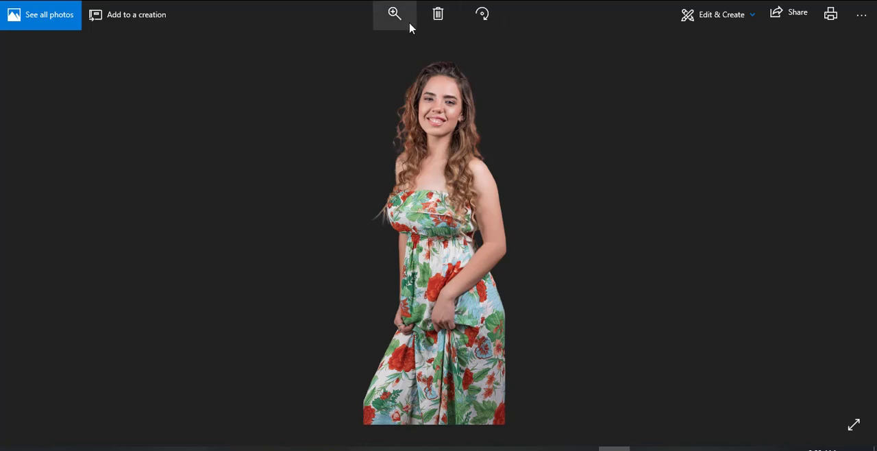
# - In Photos' Crop and rotate tool, tighten the crop around her head and torso
pyautogui.click(720, 13)
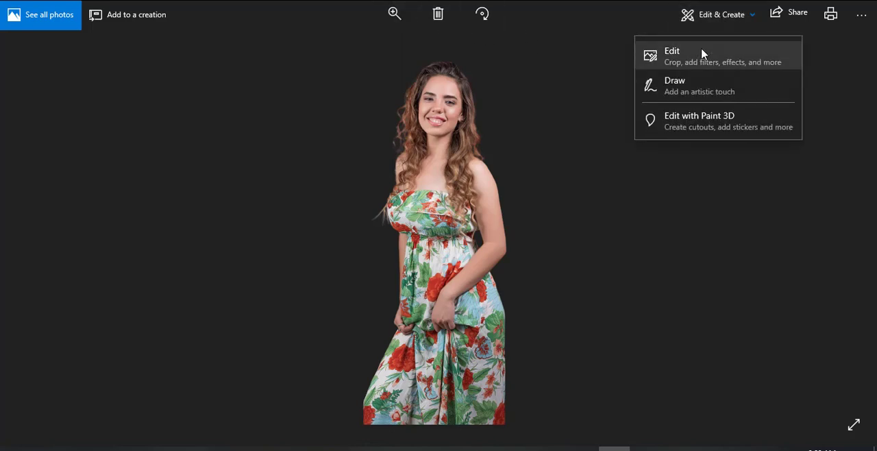
pyautogui.click(671, 55)
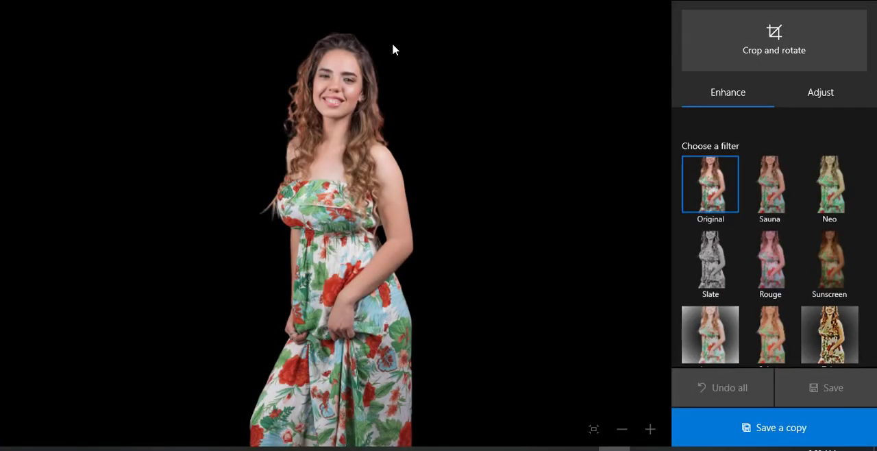
pyautogui.click(773, 40)
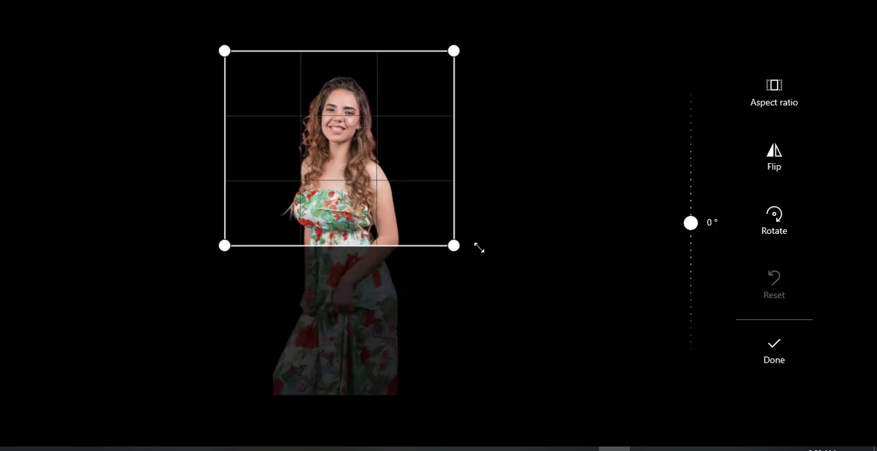
pyautogui.moveTo(454, 245); pyautogui.dragTo(387, 353)
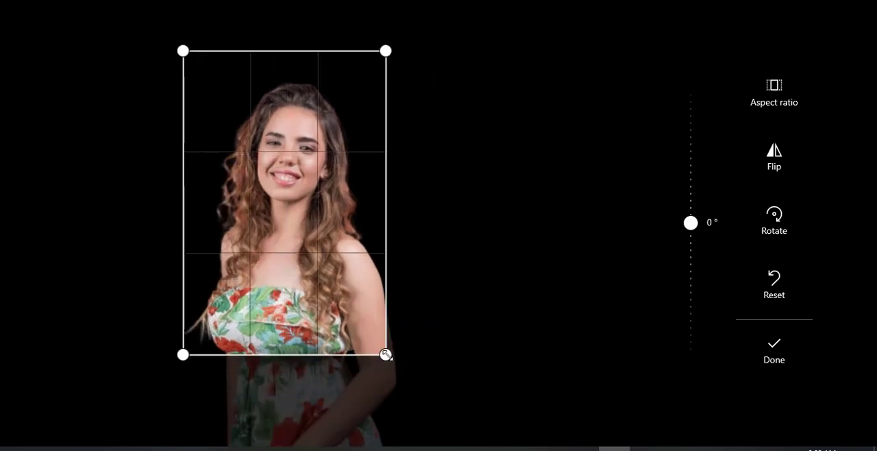
pyautogui.click(773, 285)
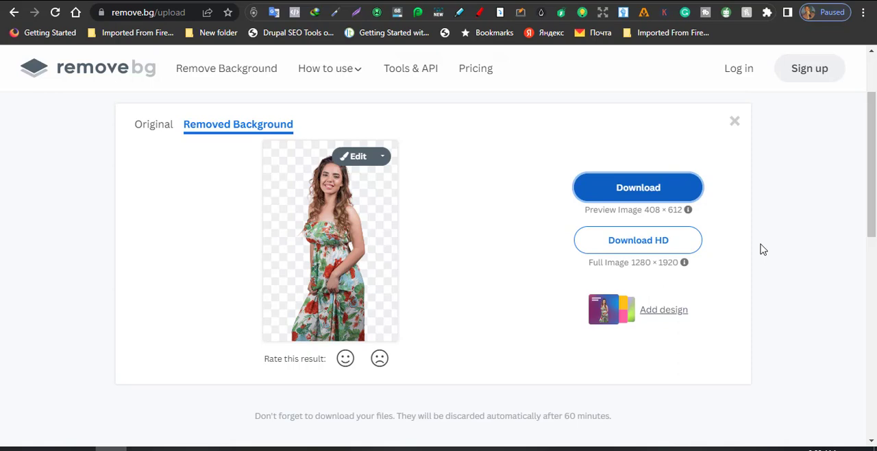
pyautogui.moveTo(638, 240)
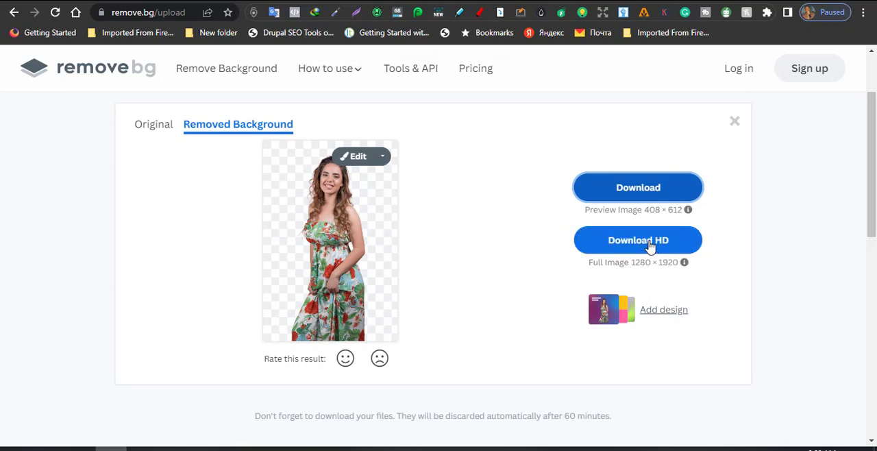
pyautogui.moveTo(622, 249)
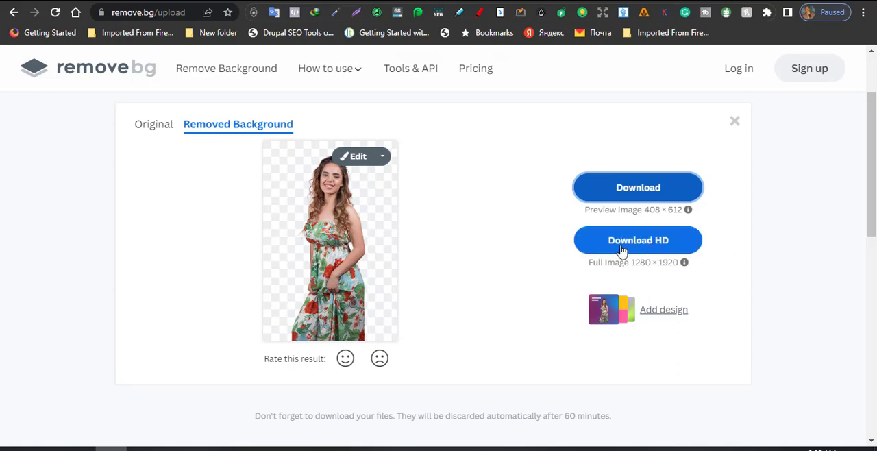
pyautogui.click(638, 240)
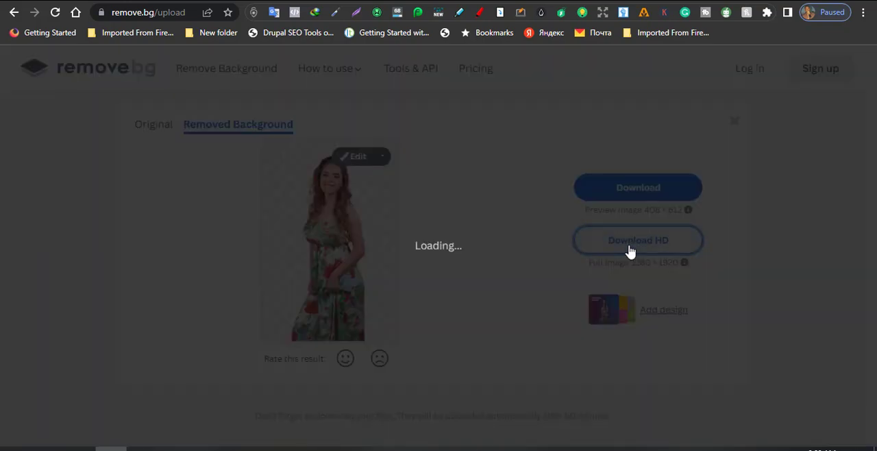
pyautogui.click(637, 240)
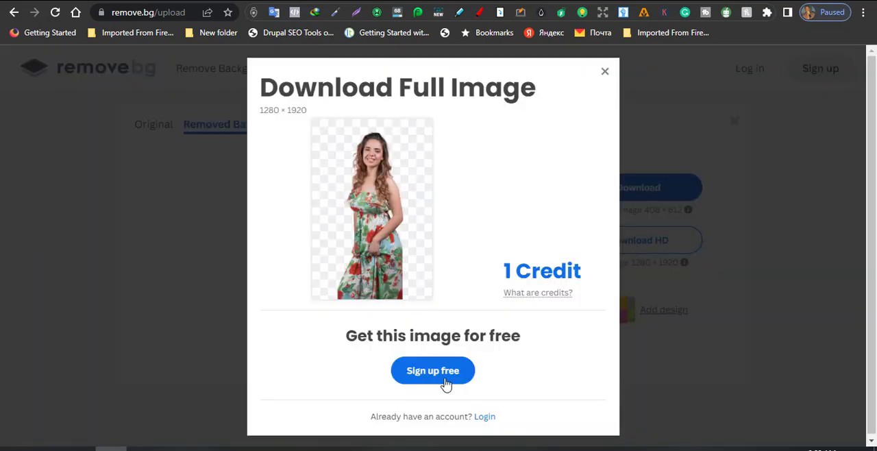
pyautogui.moveTo(425, 390)
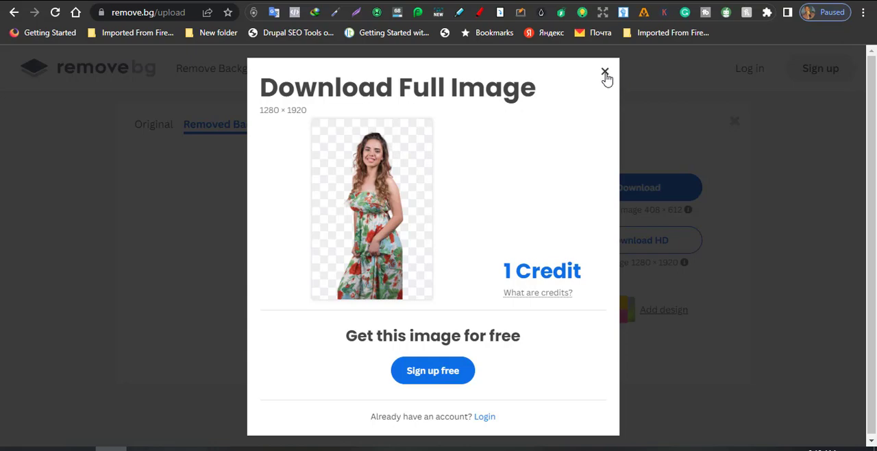
pyautogui.click(605, 71)
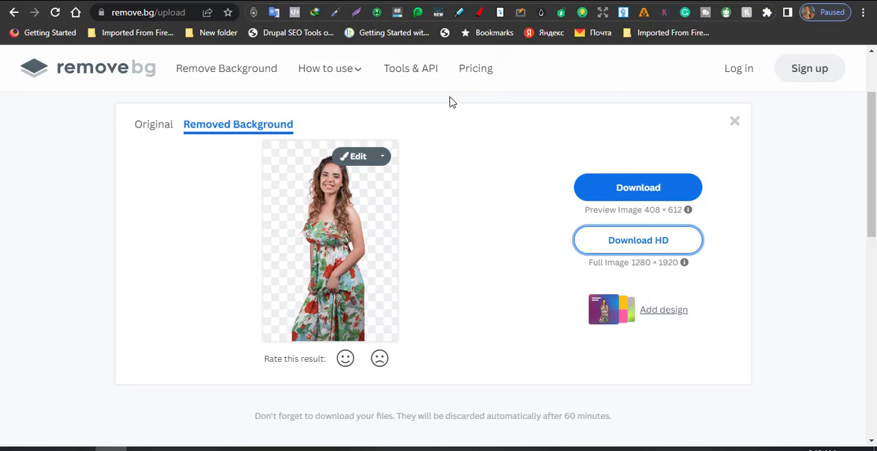
pyautogui.moveTo(569, 96)
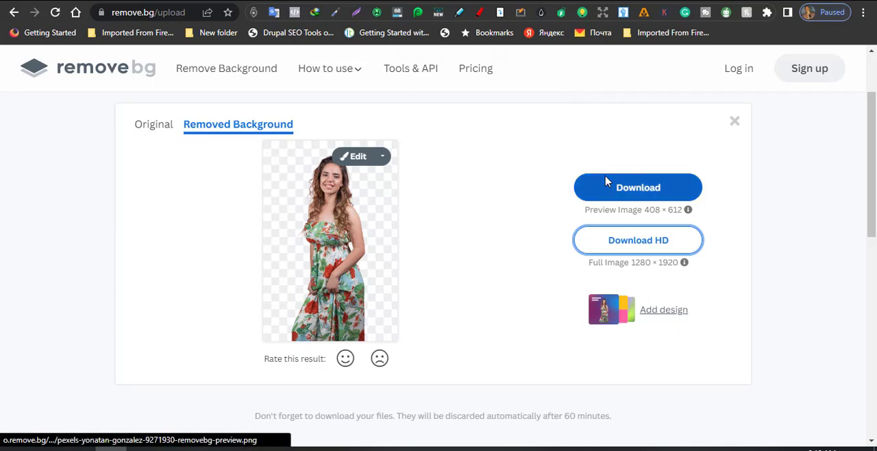
# - In the background editor's Color options, try green then settle on a solid purple background
pyautogui.click(354, 156)
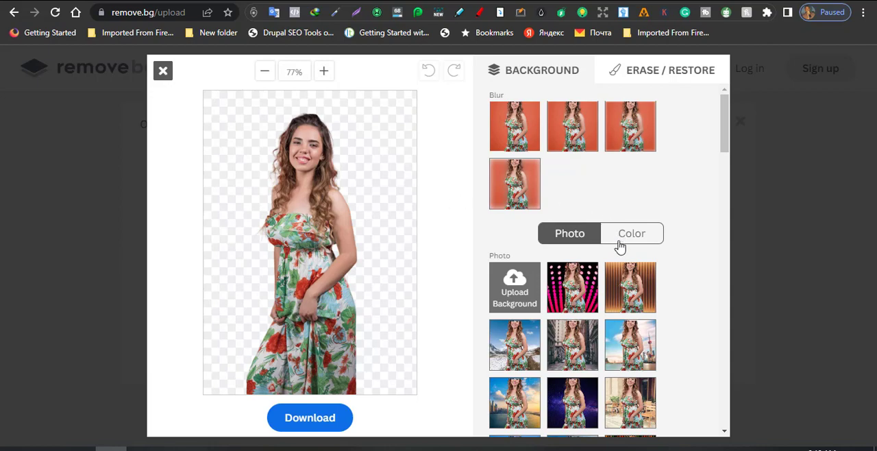
pyautogui.moveTo(768, 104)
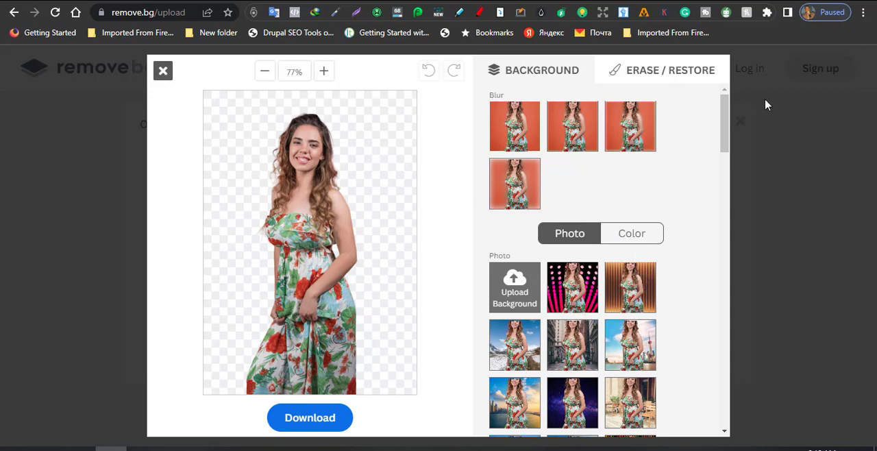
pyautogui.scroll(-3)
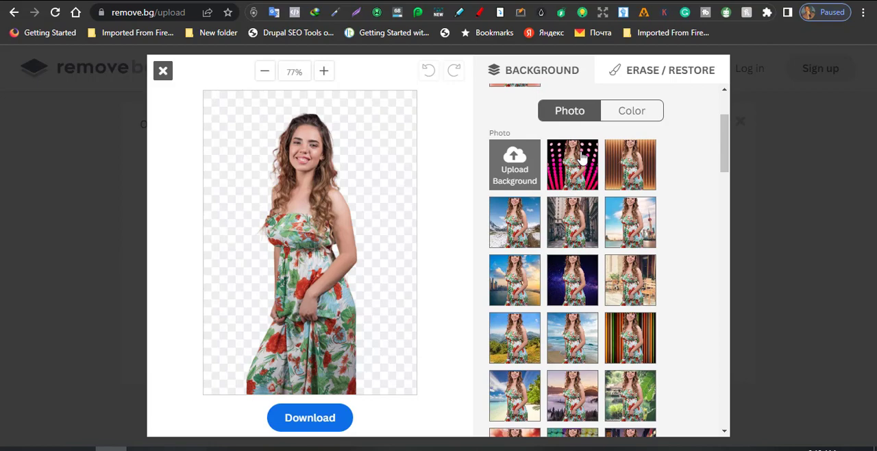
pyautogui.click(631, 110)
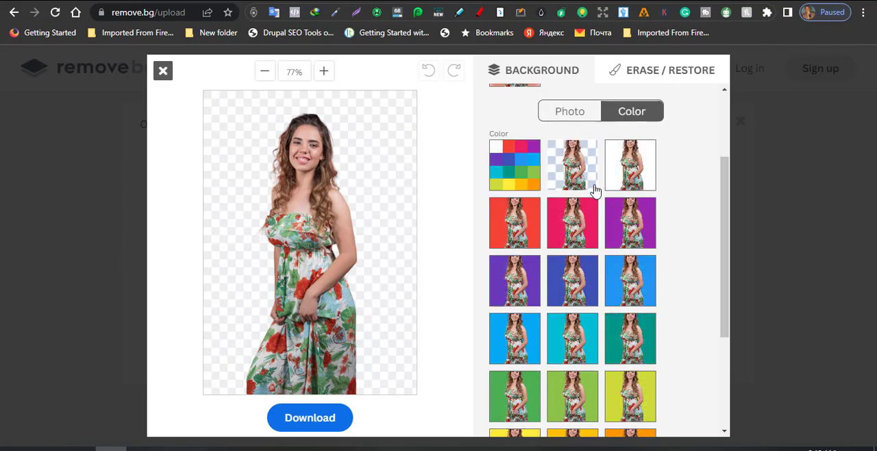
pyautogui.moveTo(650, 193)
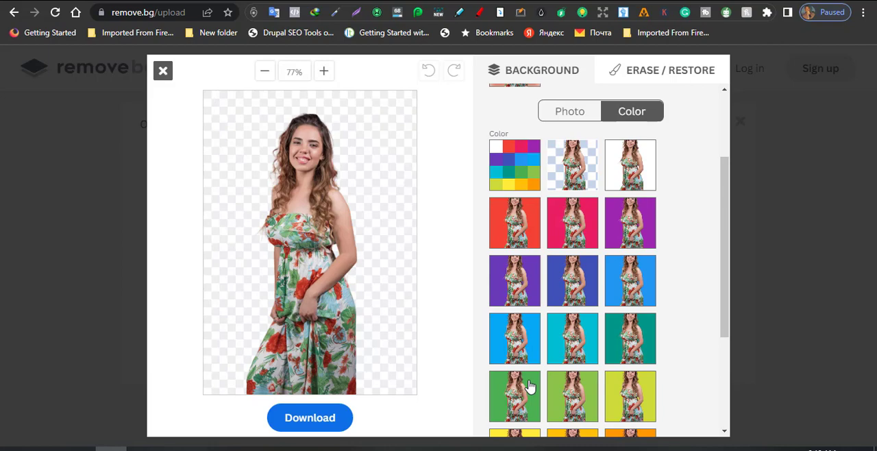
pyautogui.click(514, 396)
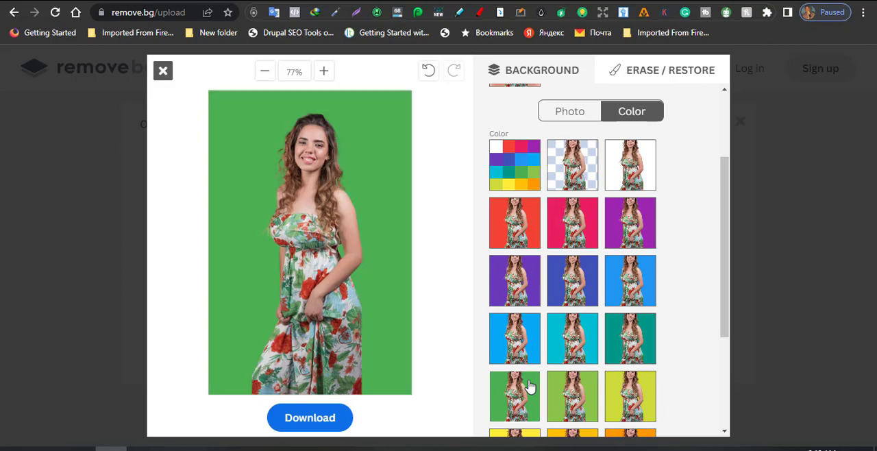
pyautogui.moveTo(605, 422)
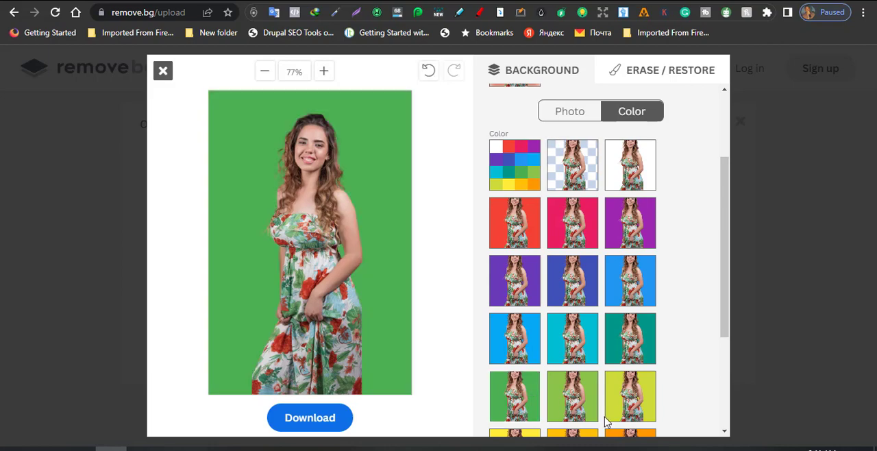
pyautogui.moveTo(605, 231)
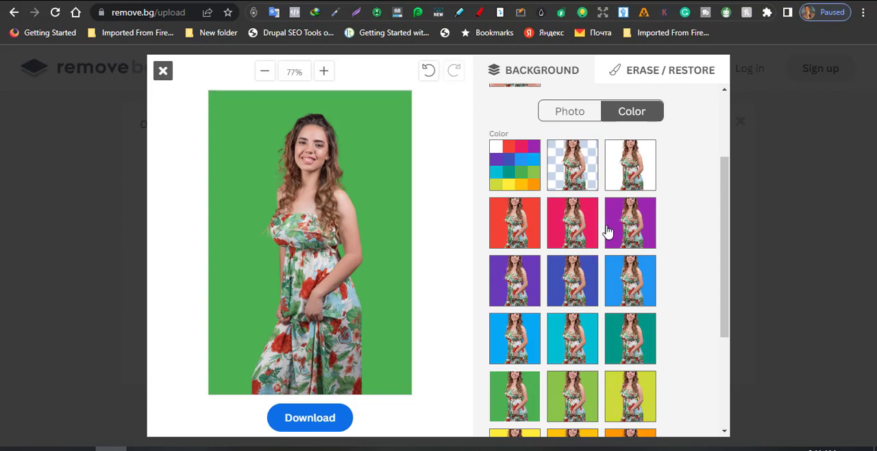
pyautogui.click(630, 222)
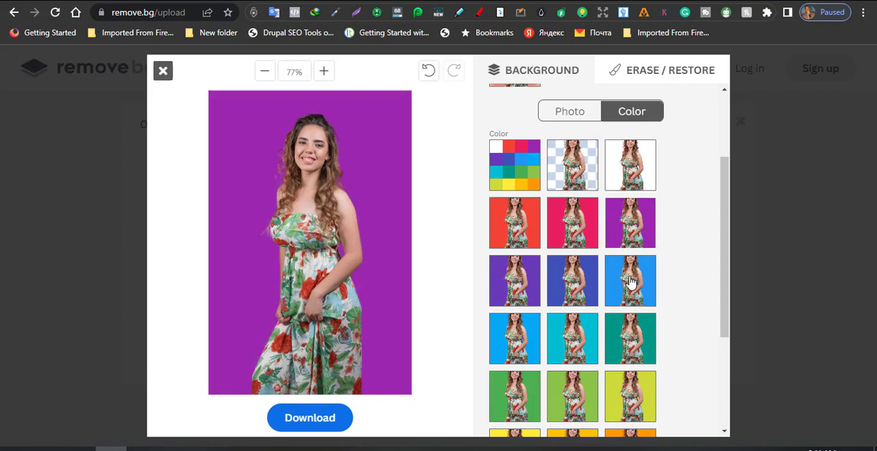
# - Cancel the custom colour picker and return to the Photo backgrounds with a transparent cutout
pyautogui.click(515, 222)
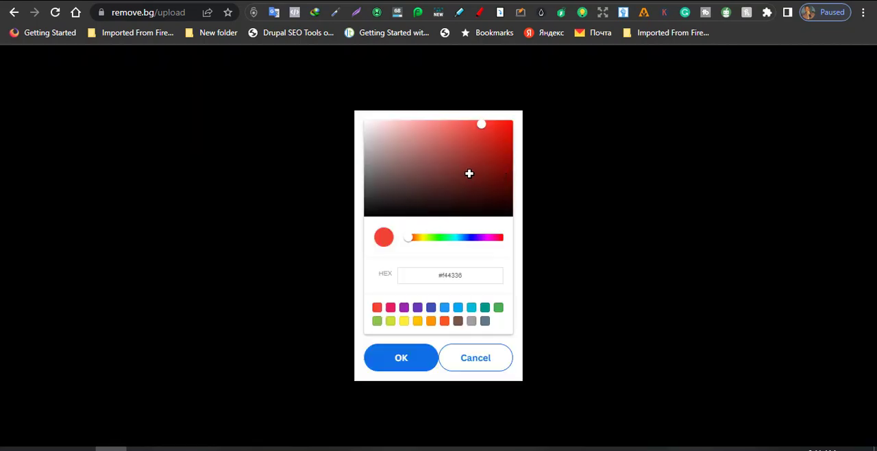
pyautogui.moveTo(480, 378)
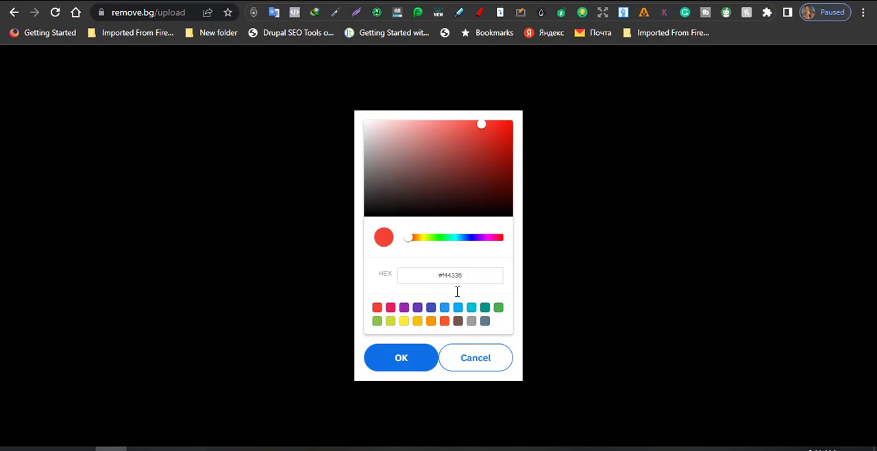
pyautogui.moveTo(475, 358)
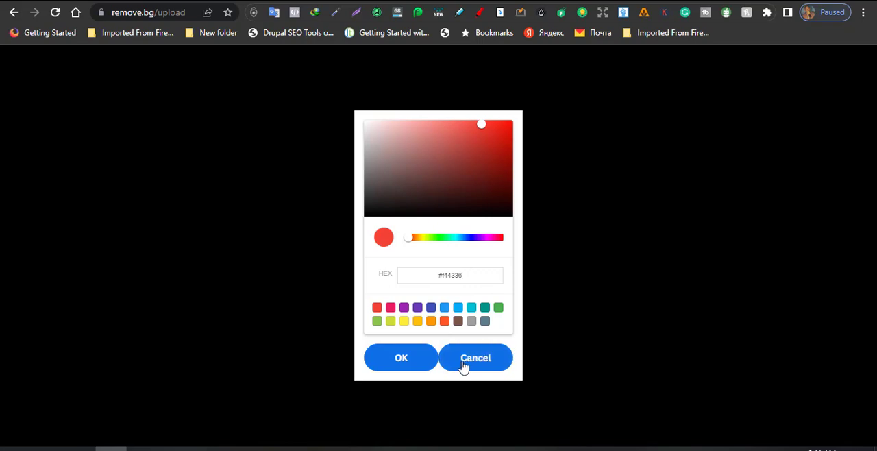
pyautogui.click(475, 356)
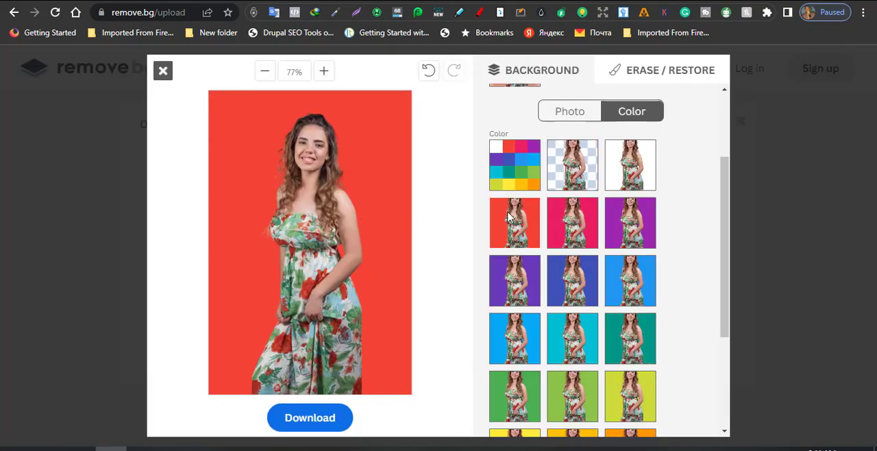
pyautogui.click(570, 111)
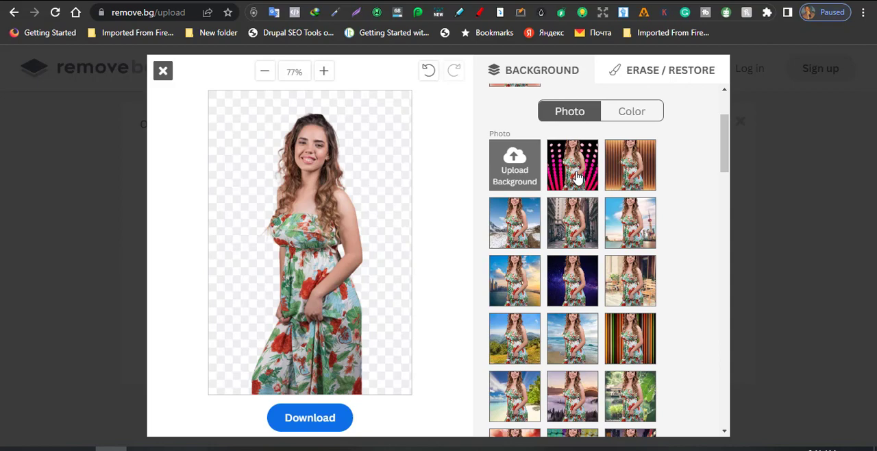
# - Try the pink bokeh and other photo backgrounds, settling on the colourful abstract paint one
pyautogui.click(573, 164)
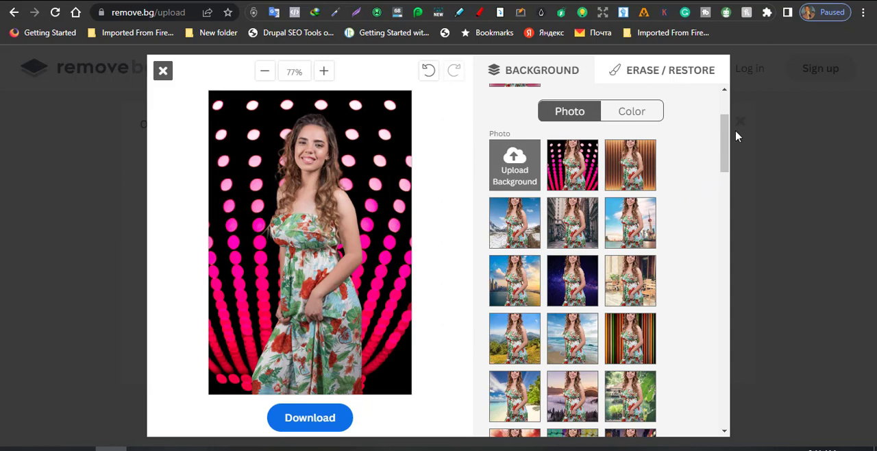
pyautogui.scroll(-3)
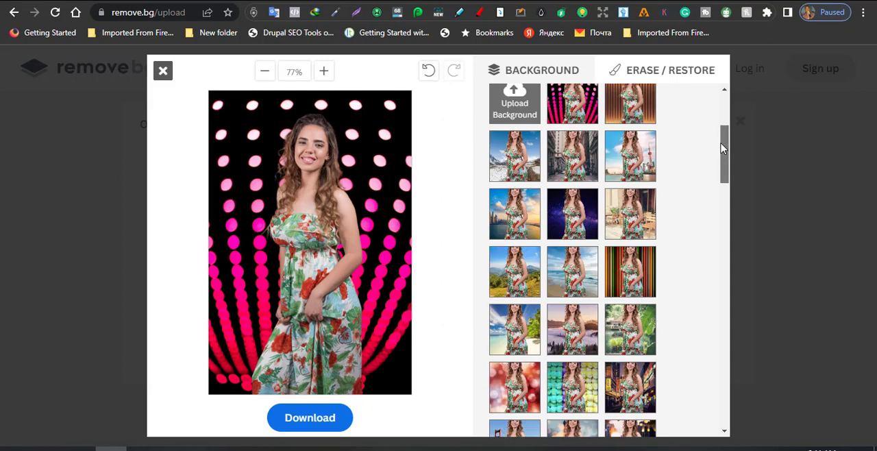
pyautogui.scroll(-3)
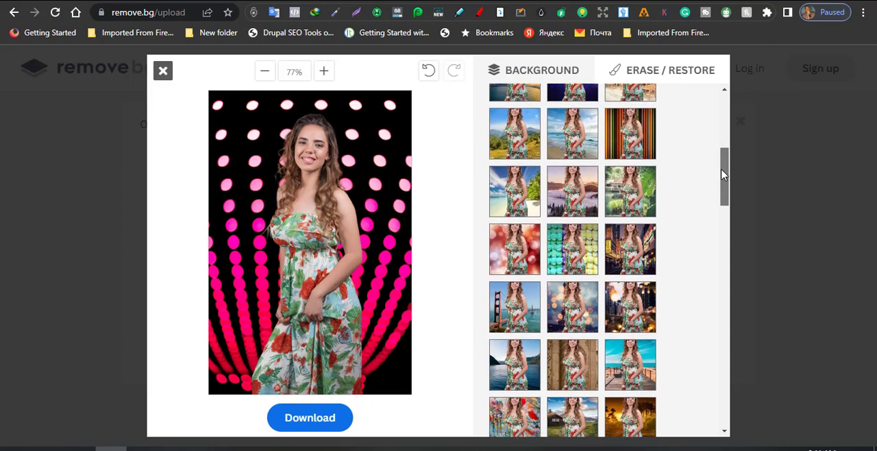
pyautogui.scroll(-3)
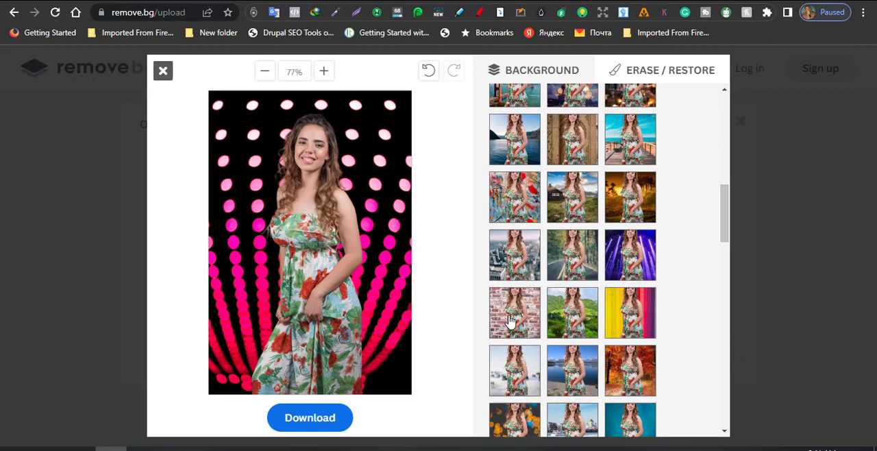
pyautogui.click(513, 313)
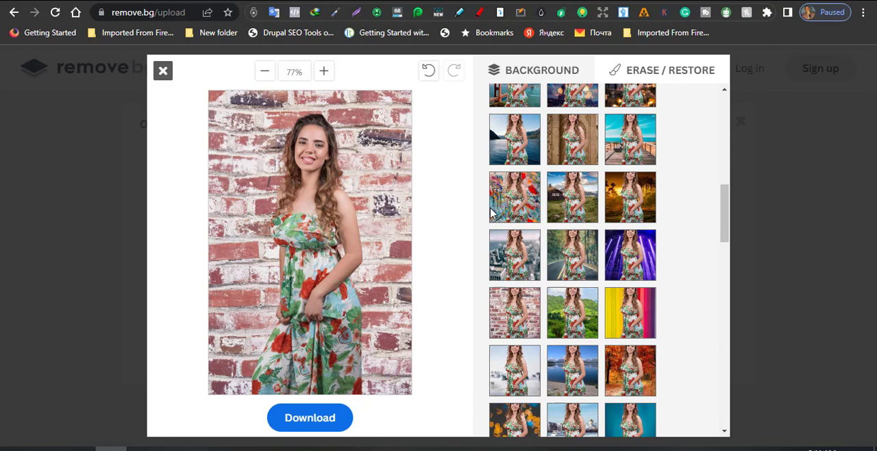
pyautogui.click(514, 197)
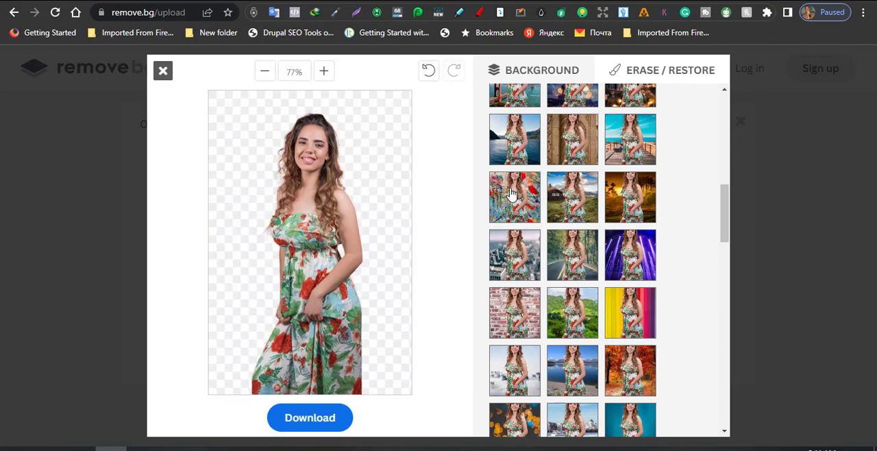
pyautogui.click(514, 197)
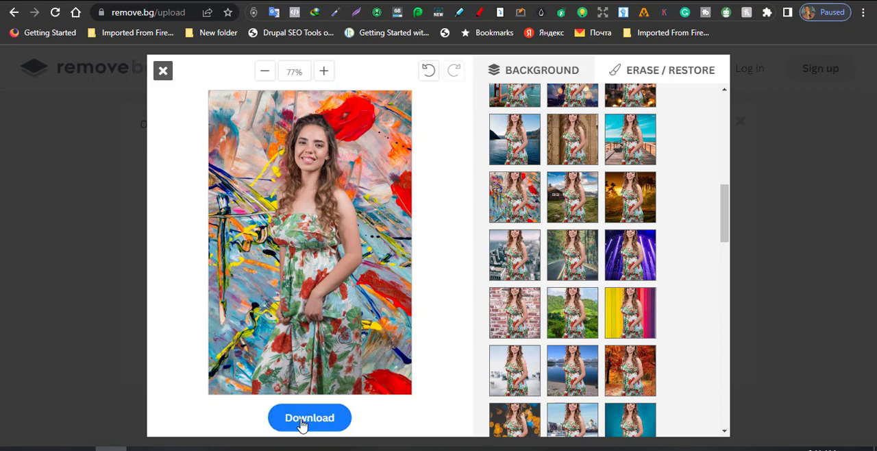
# - Download the edited picture with the abstract paint background to the computer
pyautogui.click(309, 416)
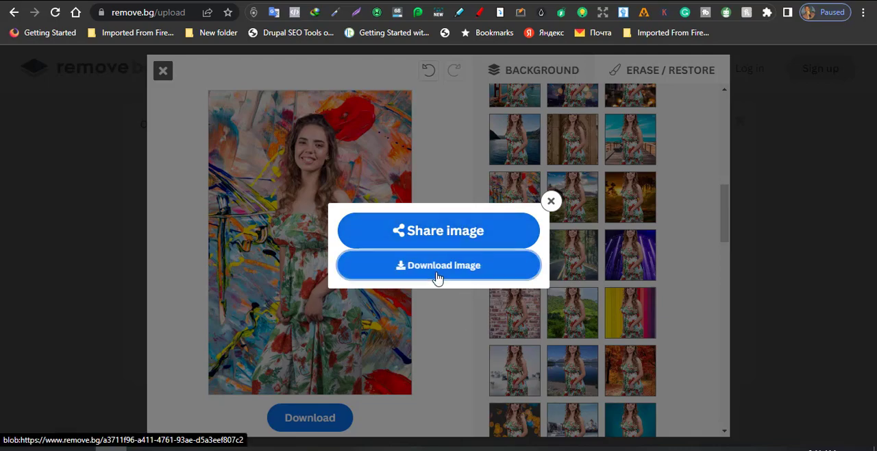
pyautogui.click(438, 265)
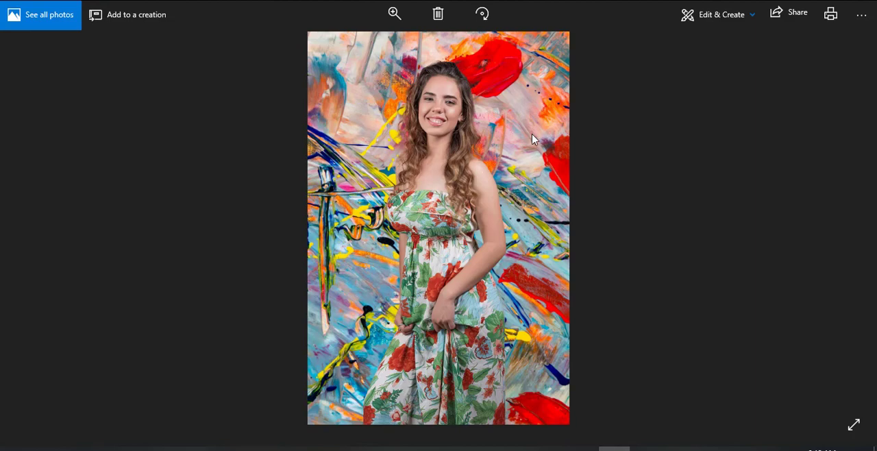
pyautogui.moveTo(542, 181)
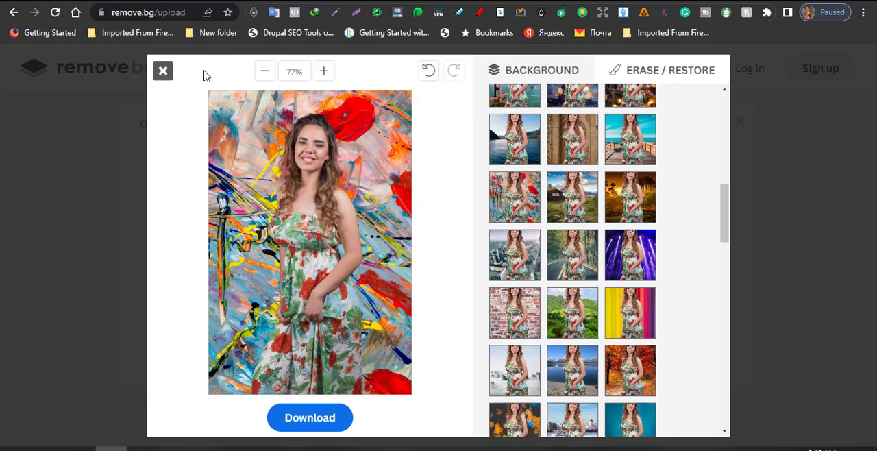
# - Close the editor, reopen it on the transparent cutout and go to the Erase / Restore tools
pyautogui.click(164, 71)
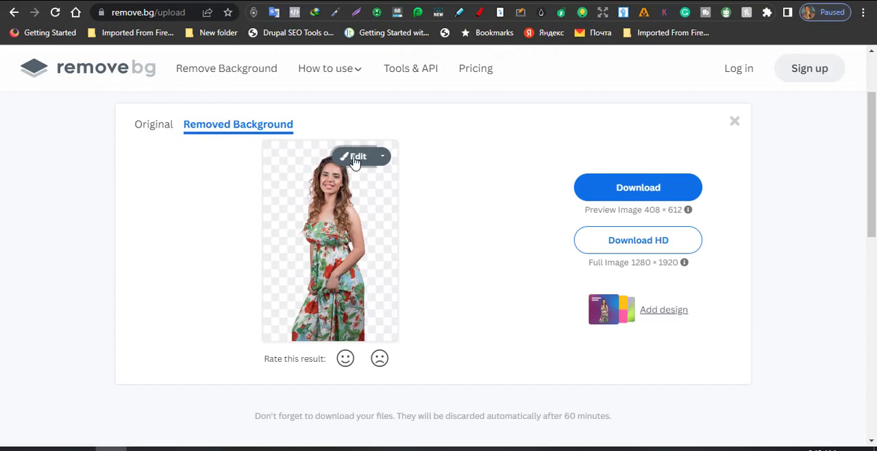
pyautogui.click(355, 157)
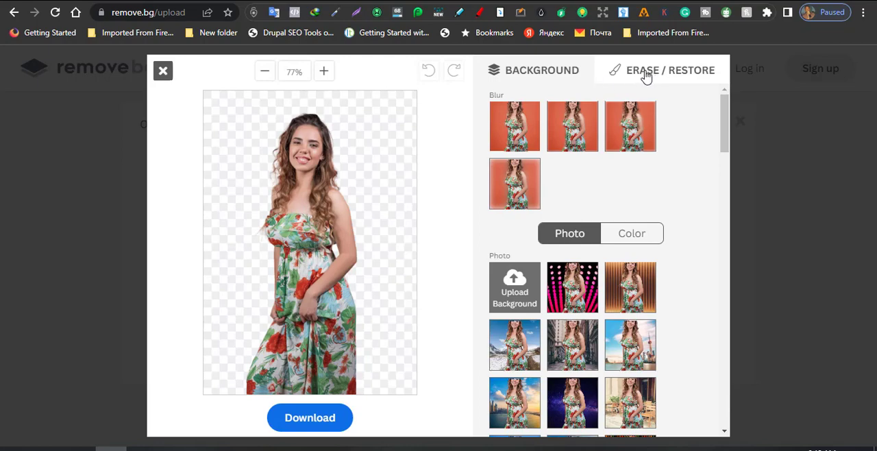
pyautogui.click(662, 70)
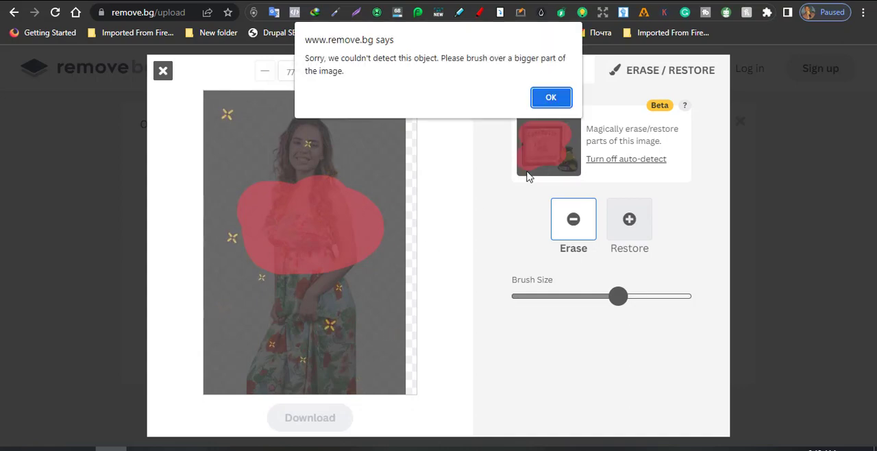
# - Dismiss the object-not-detected warning after the failed auto-detect erase
pyautogui.click(551, 96)
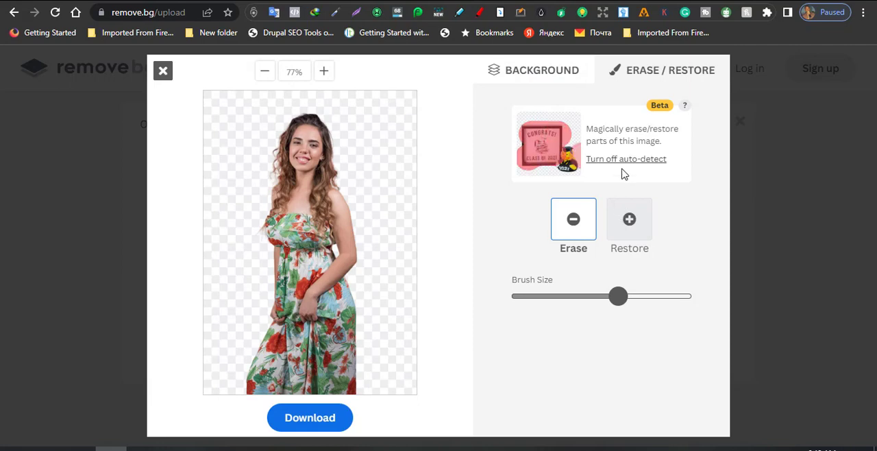
# - Turn off auto-detect, switch to Erase and drag the Brush Size slider down smaller
pyautogui.click(625, 159)
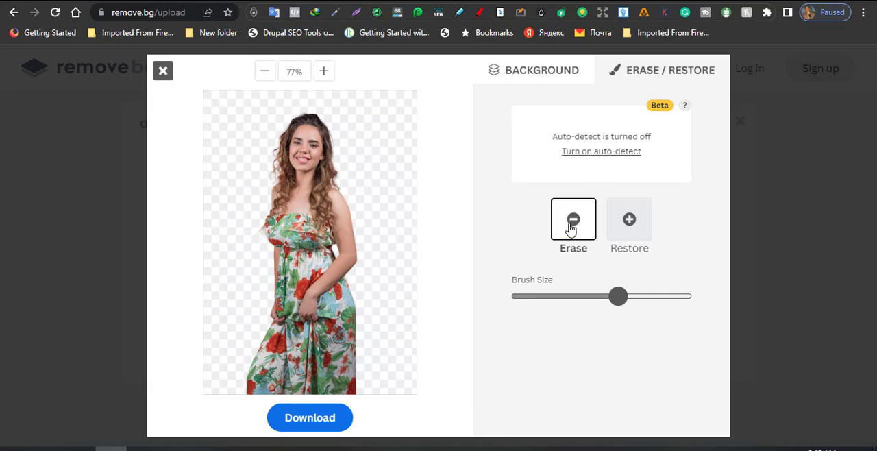
pyautogui.click(336, 240)
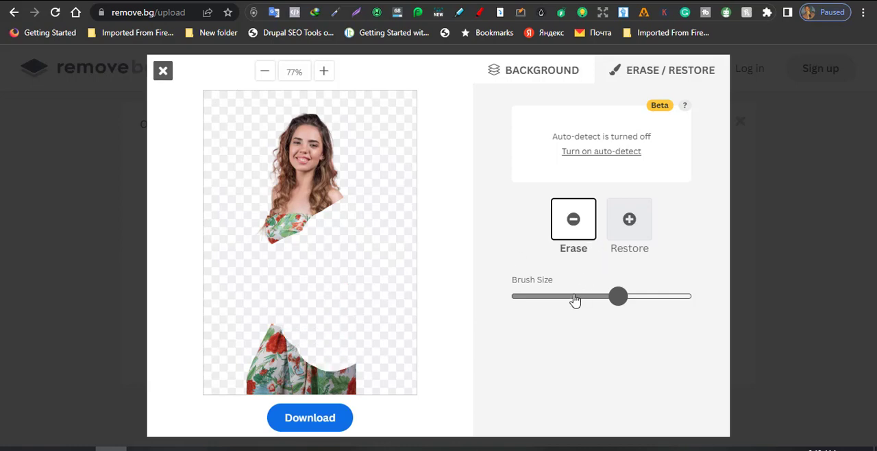
pyautogui.moveTo(616, 296); pyautogui.dragTo(573, 296)
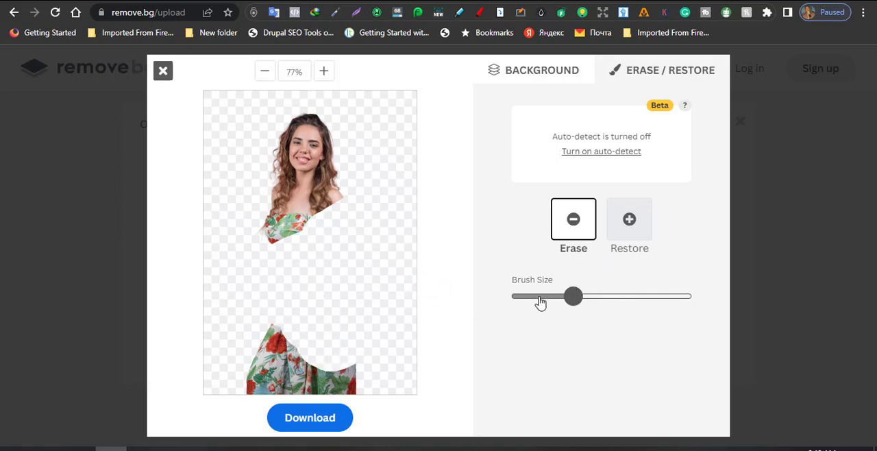
pyautogui.moveTo(572, 296); pyautogui.dragTo(537, 296)
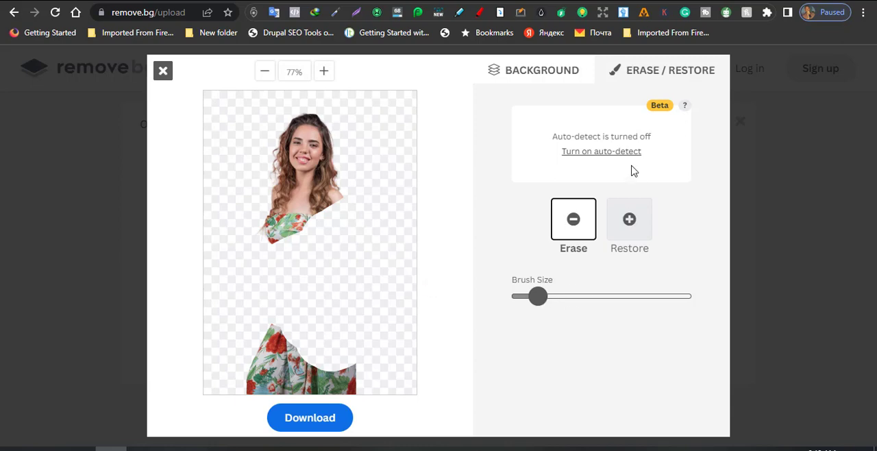
# - Switch to Restore and brush back the erased torso and dress
pyautogui.click(629, 219)
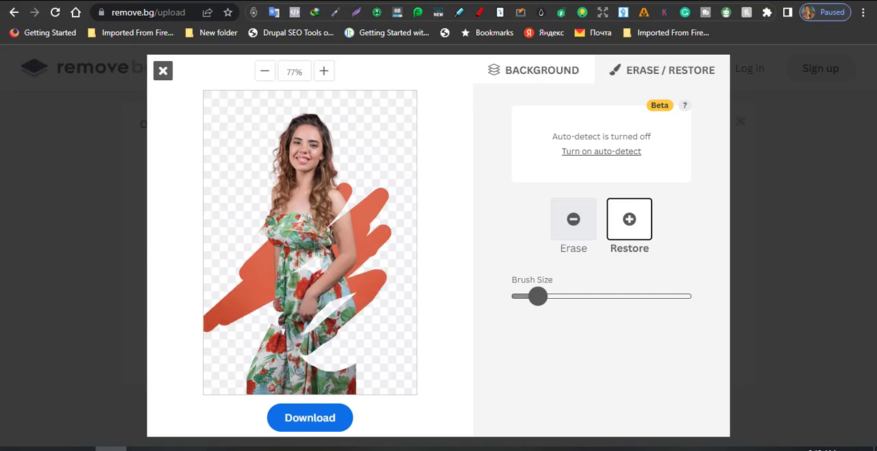
pyautogui.moveTo(523, 217)
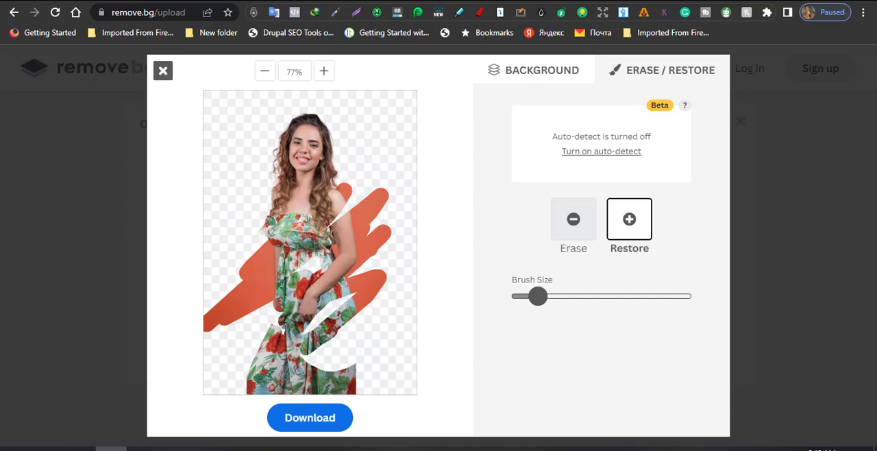
pyautogui.moveTo(586, 86)
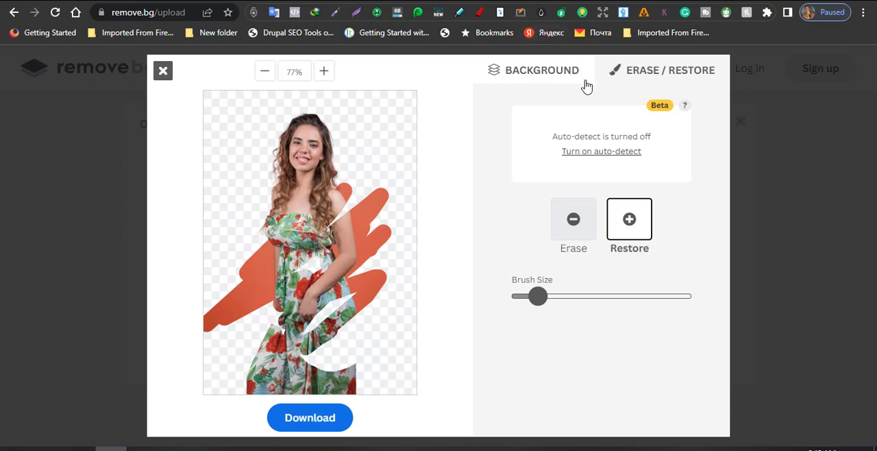
pyautogui.moveTo(655, 110)
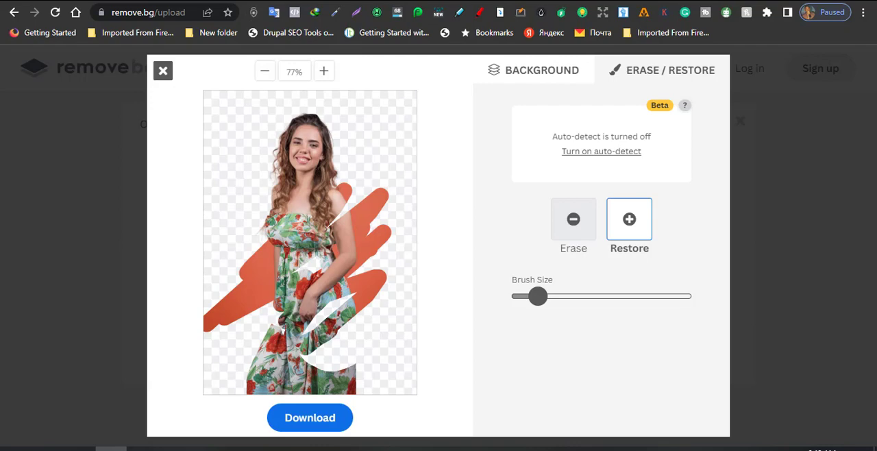
# - Close the editor and discard the erase and restore edits
pyautogui.click(163, 71)
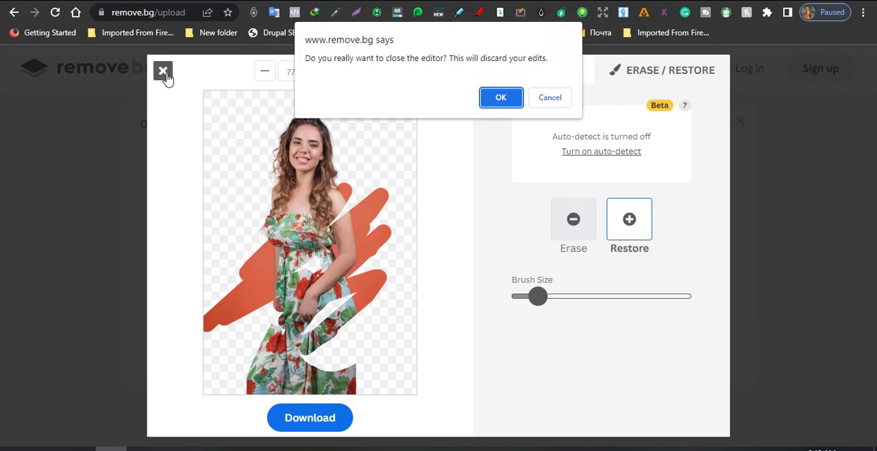
pyautogui.click(500, 96)
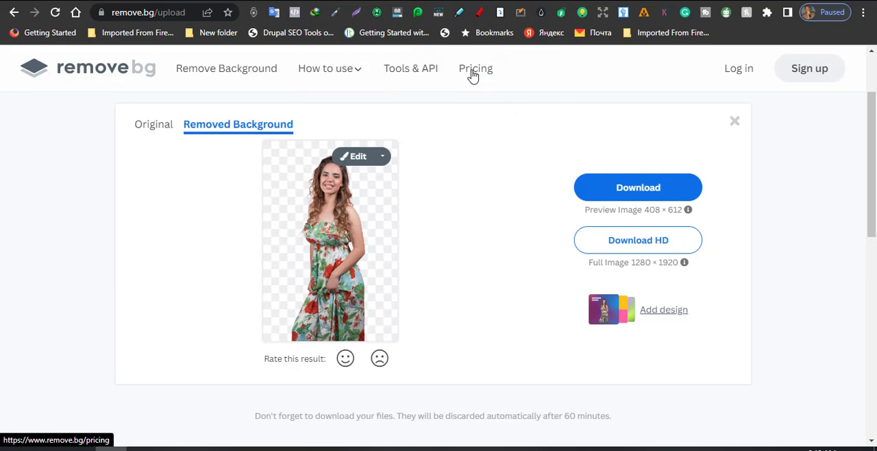
# - Go to Pricing and scroll through the free, subscription and pay-as-you-go plans
pyautogui.click(474, 68)
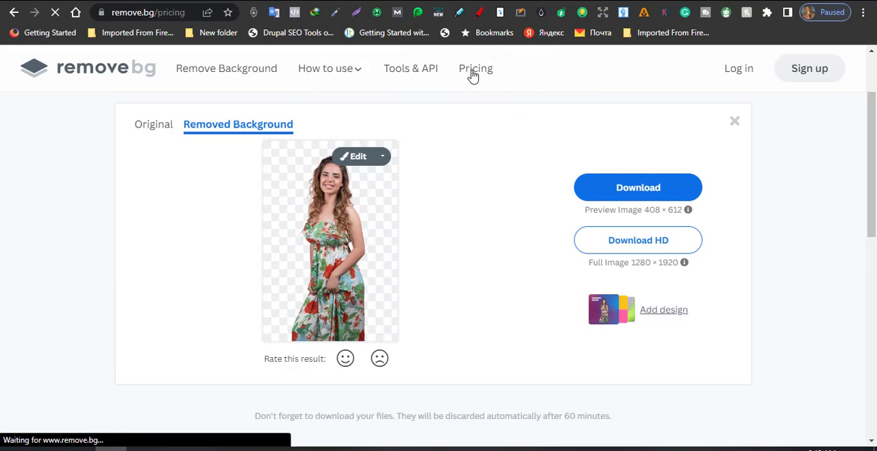
pyautogui.click(476, 68)
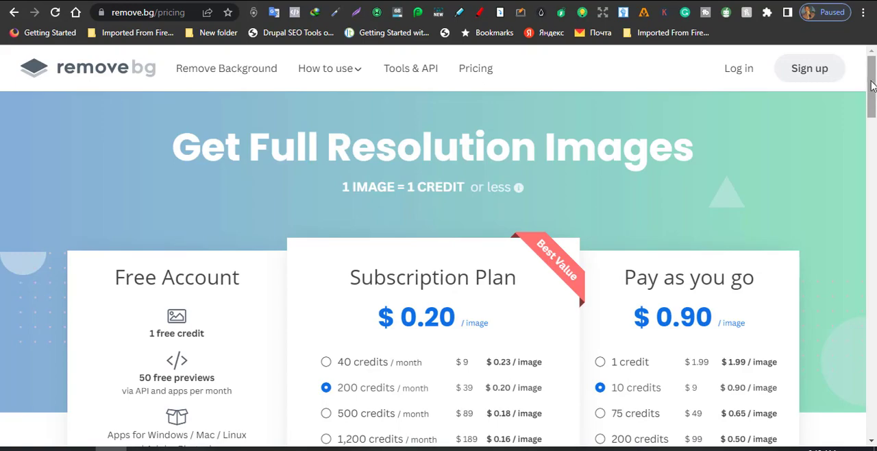
pyautogui.scroll(-3)
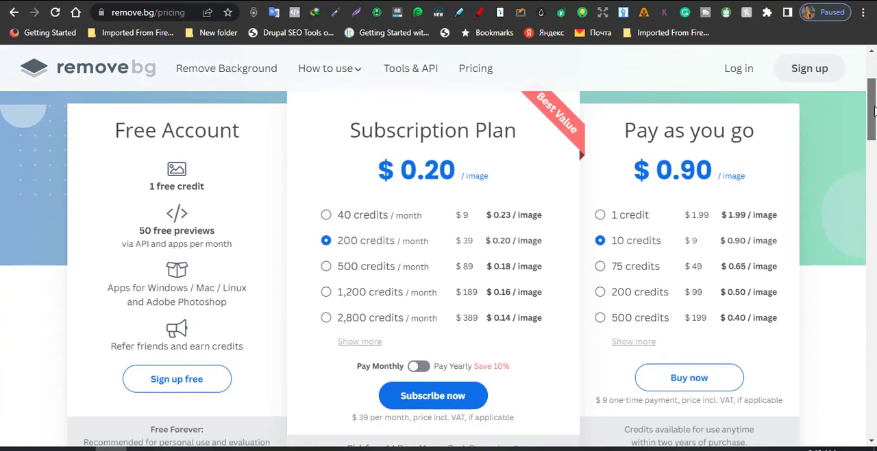
pyautogui.moveTo(368, 304)
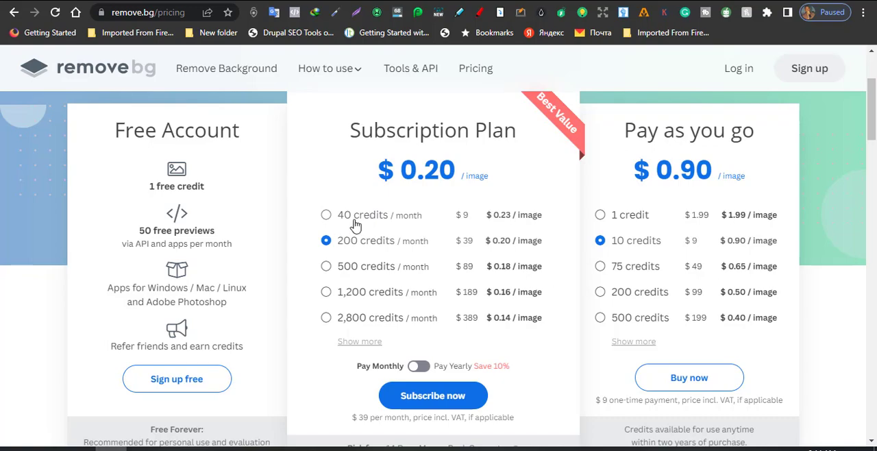
pyautogui.moveTo(404, 224)
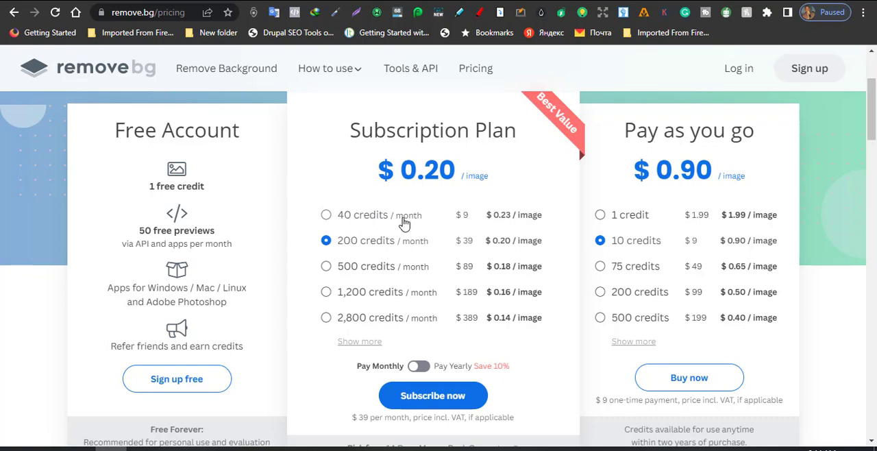
pyautogui.moveTo(466, 225)
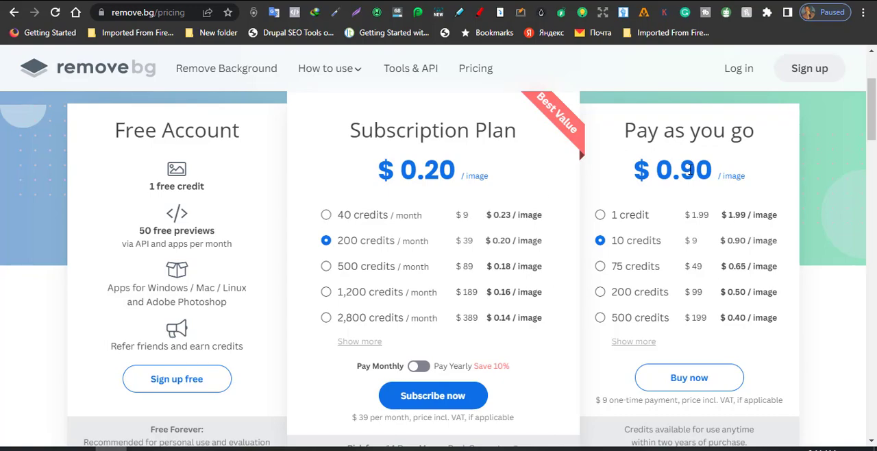
pyautogui.moveTo(622, 213)
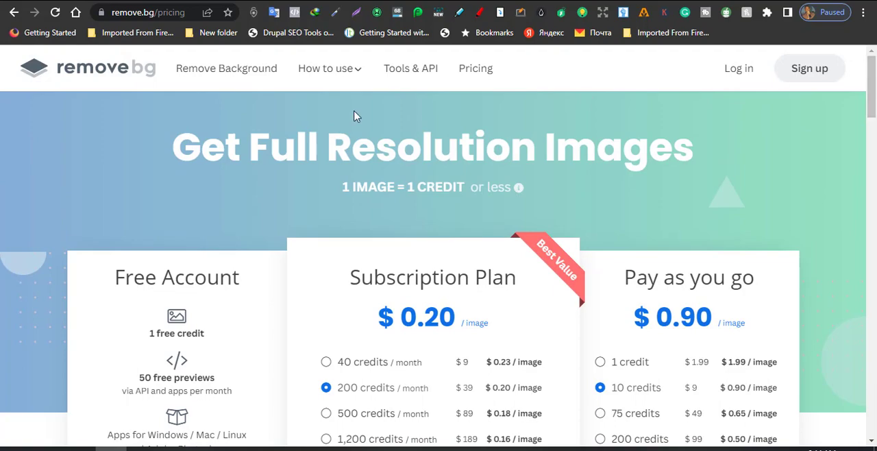
pyautogui.click(326, 68)
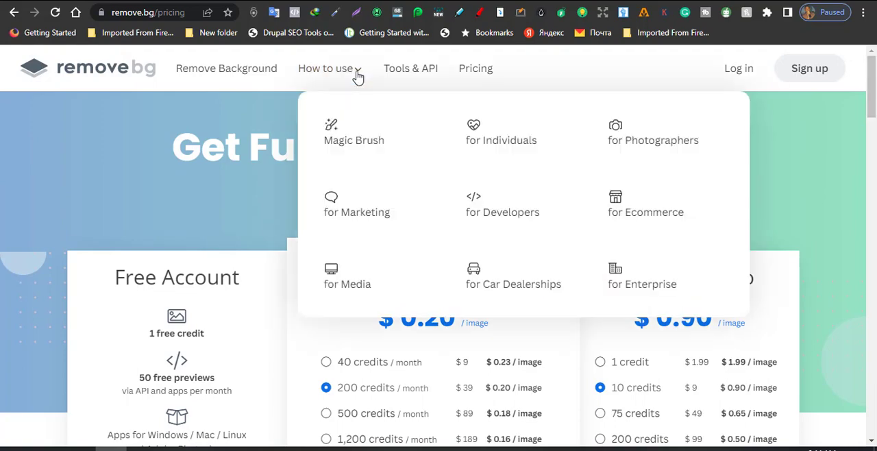
pyautogui.moveTo(370, 187)
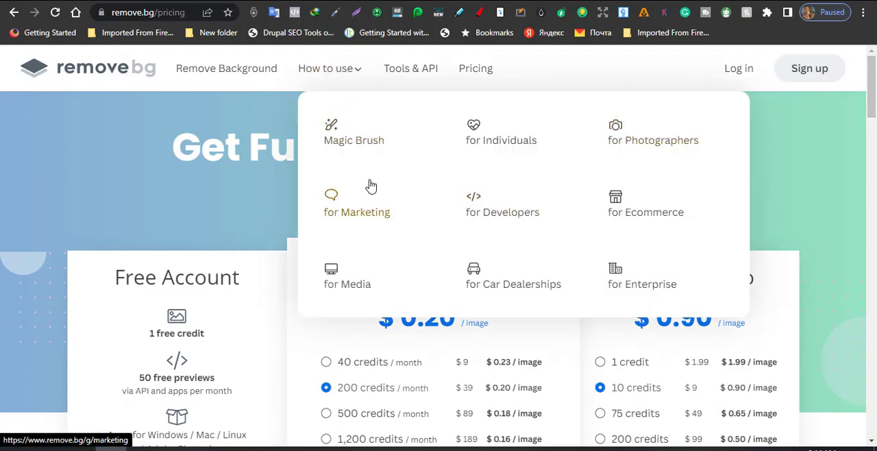
pyautogui.moveTo(367, 157)
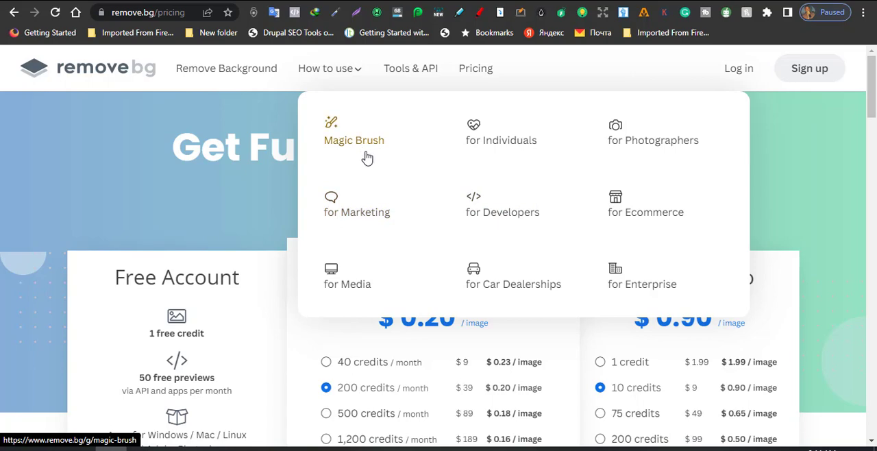
pyautogui.moveTo(496, 140)
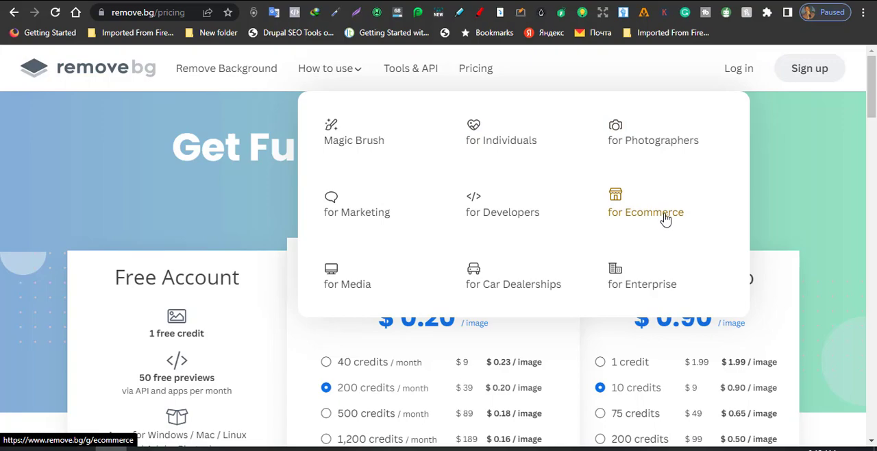
pyautogui.moveTo(513, 283)
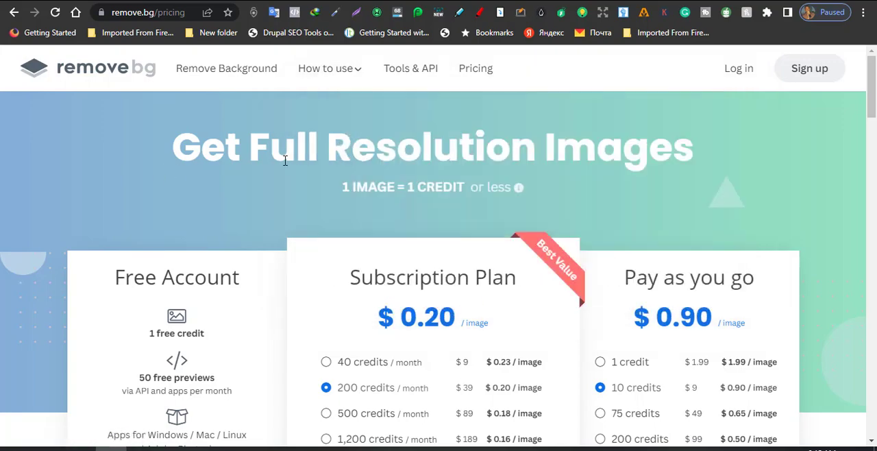
pyautogui.moveTo(866, 61)
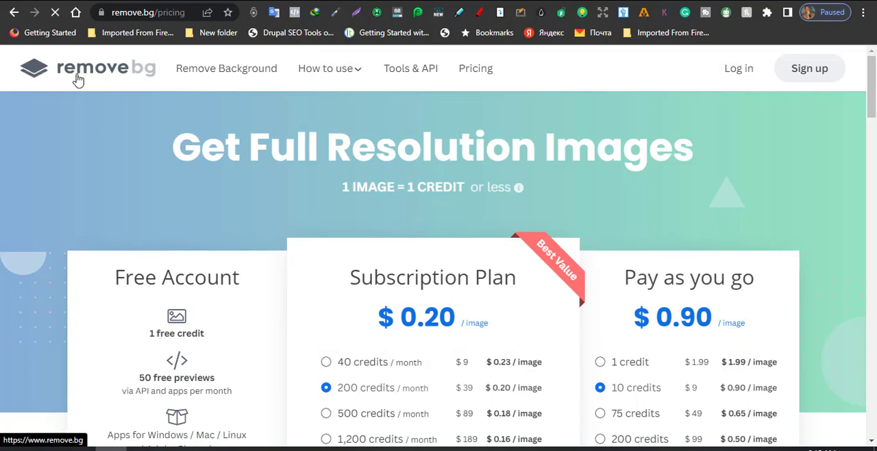
# - Return to the home page via the logo and scroll down to the footer links
pyautogui.click(89, 69)
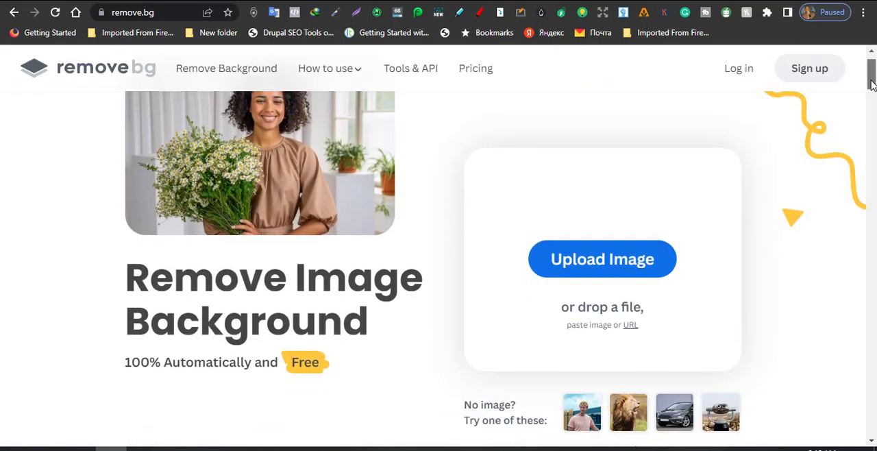
pyautogui.scroll(-3)
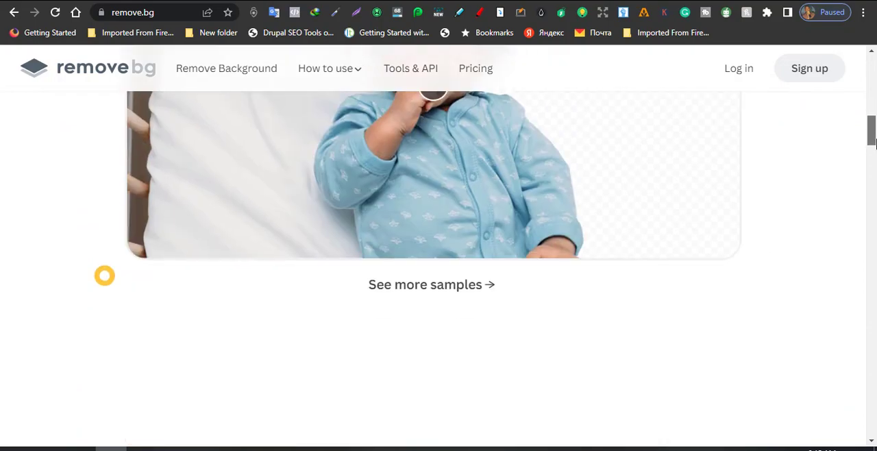
pyautogui.scroll(-3)
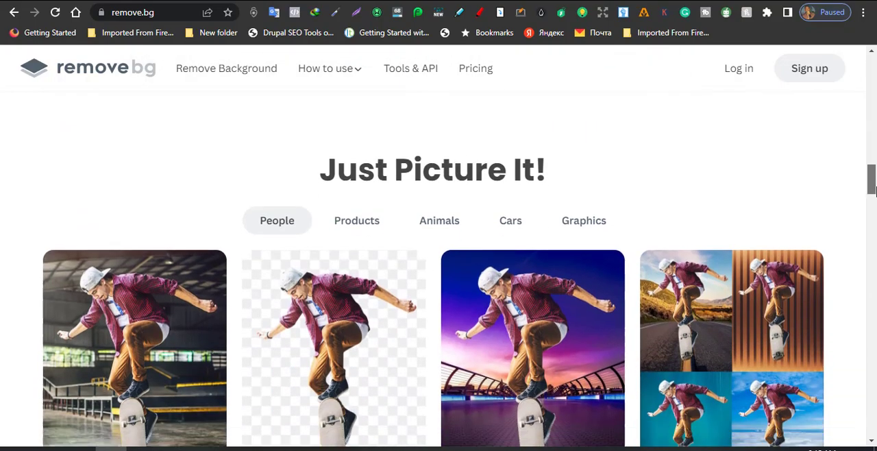
pyautogui.scroll(-3)
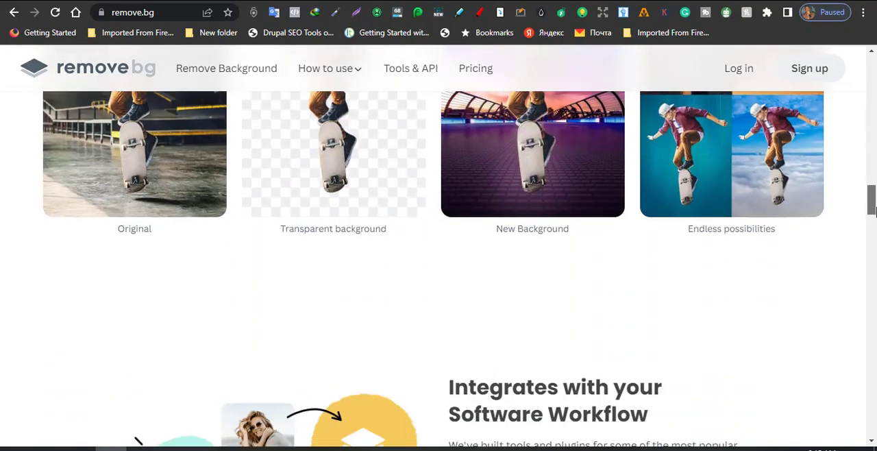
pyautogui.scroll(-3)
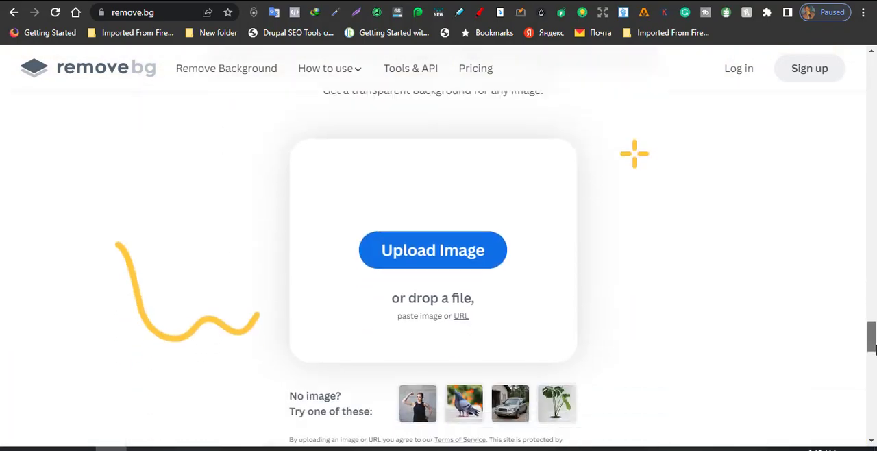
pyautogui.scroll(-3)
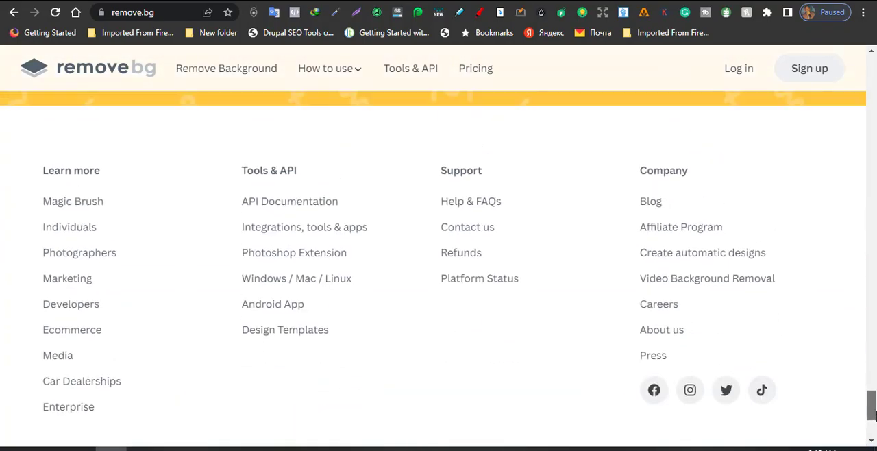
pyautogui.moveTo(70, 227)
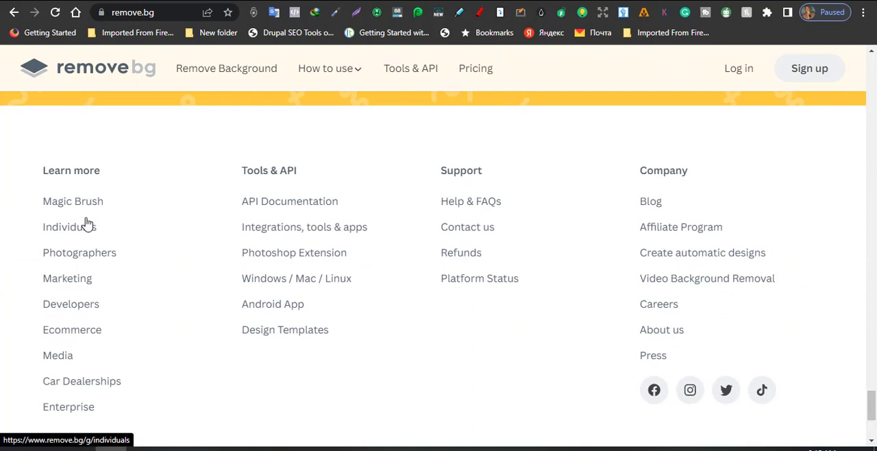
pyautogui.moveTo(293, 230)
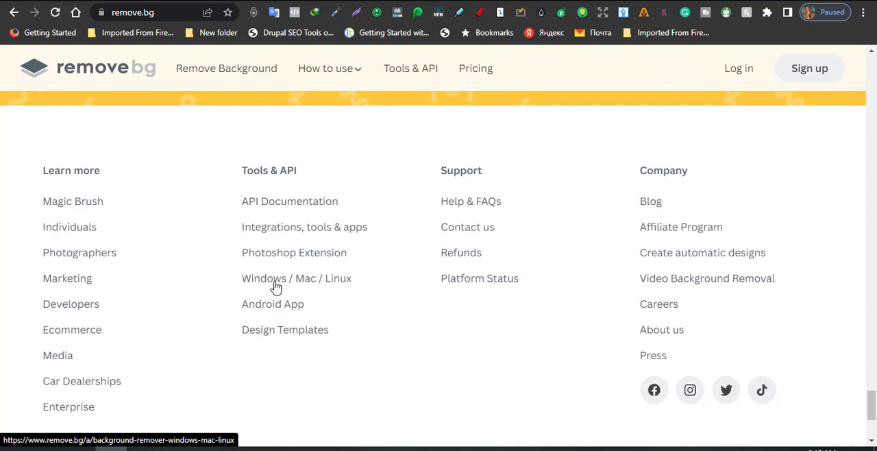
pyautogui.moveTo(273, 308)
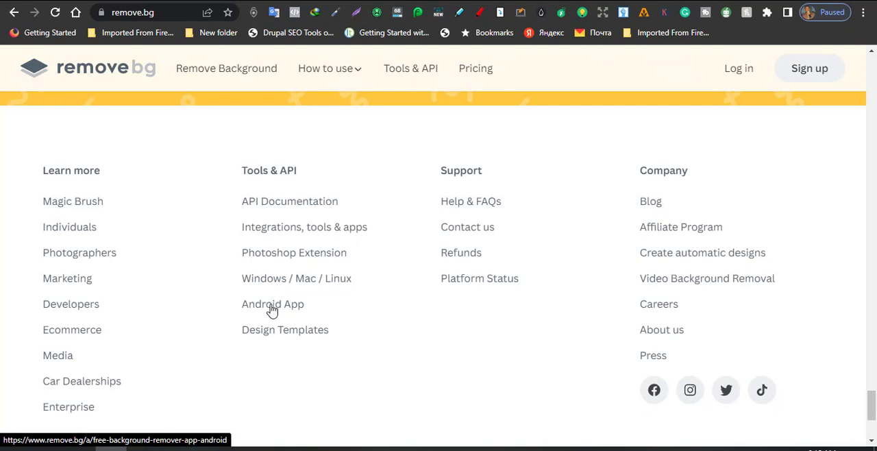
pyautogui.moveTo(273, 314)
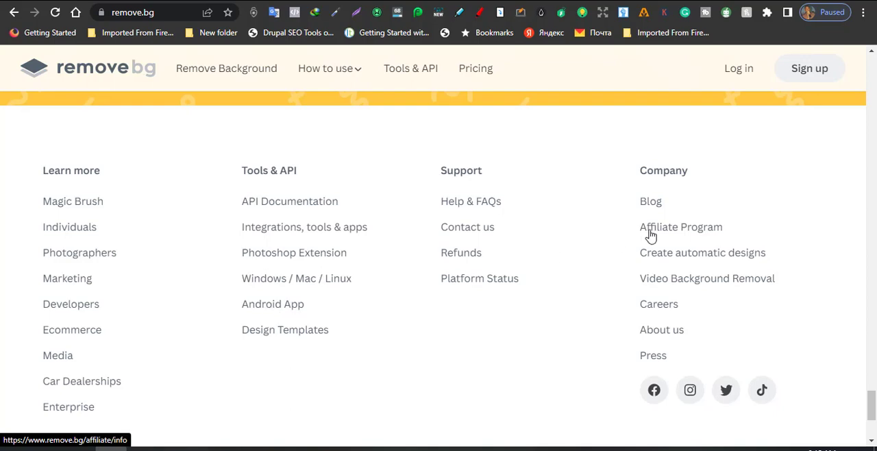
pyautogui.moveTo(257, 282)
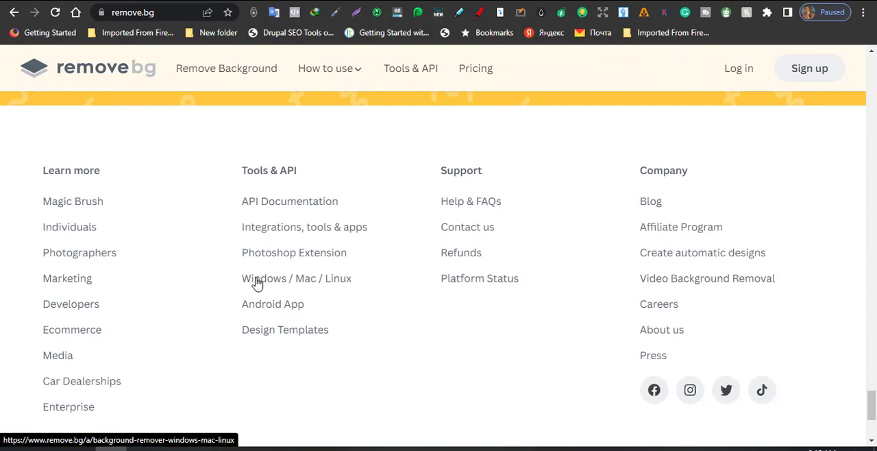
# - Go to the Windows / Mac / Linux desktop app page, dismissing the 'Can't open this item' warning
pyautogui.click(296, 279)
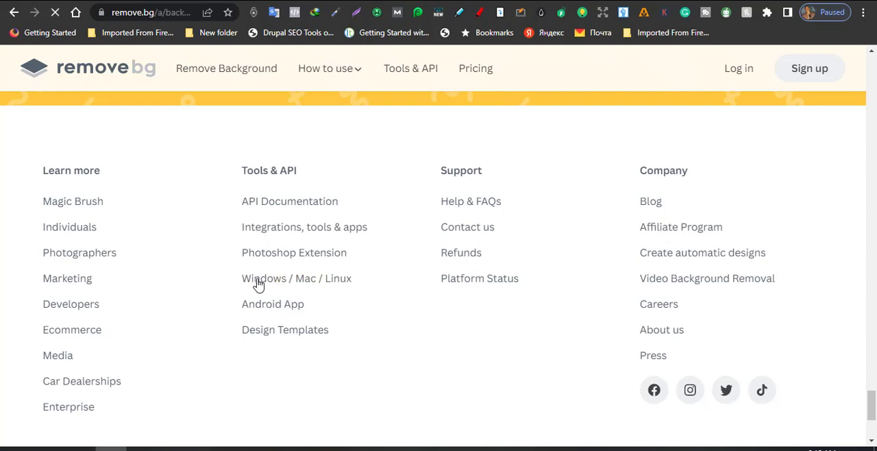
pyautogui.click(296, 278)
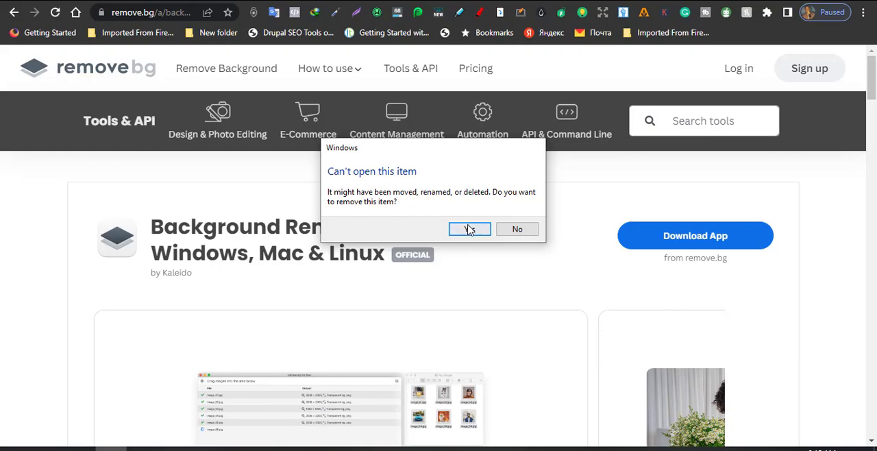
pyautogui.click(469, 229)
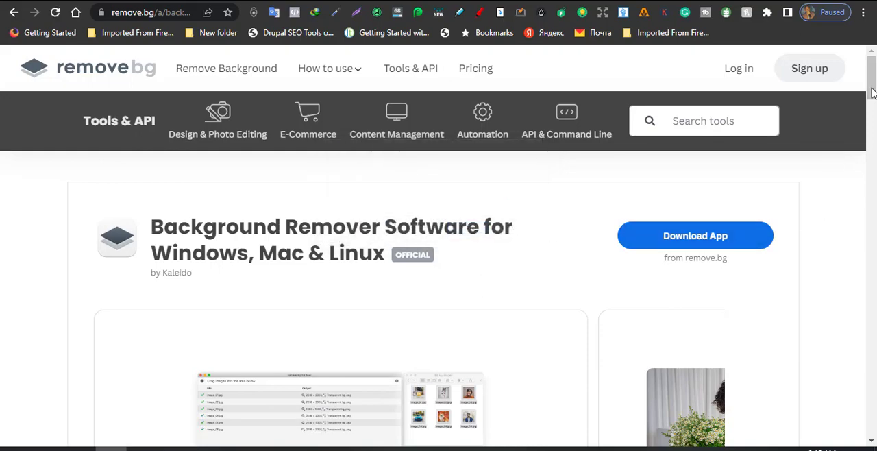
pyautogui.scroll(-3)
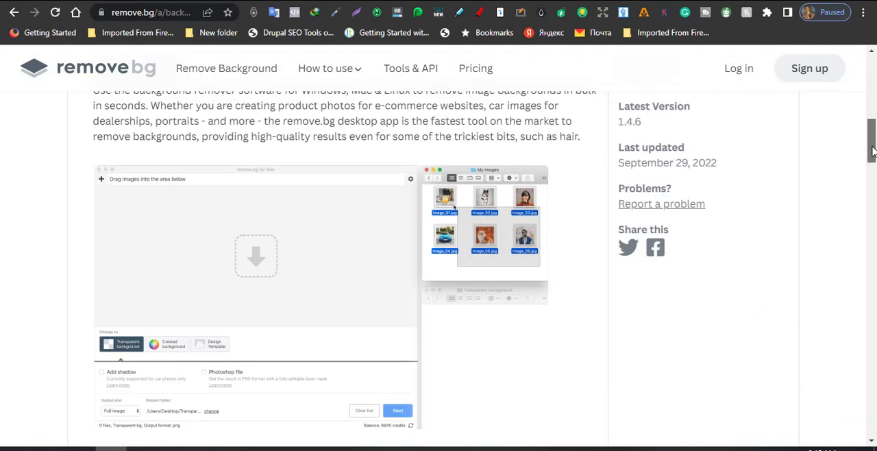
pyautogui.scroll(-3)
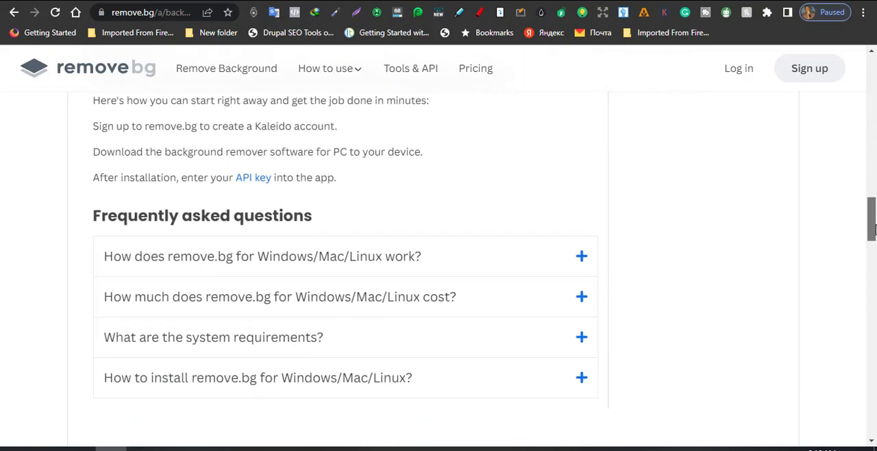
pyautogui.scroll(-3)
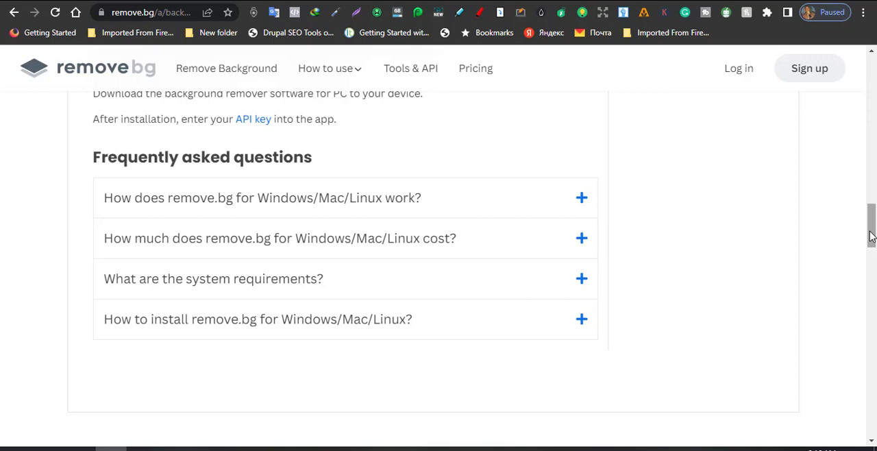
pyautogui.moveTo(565, 236)
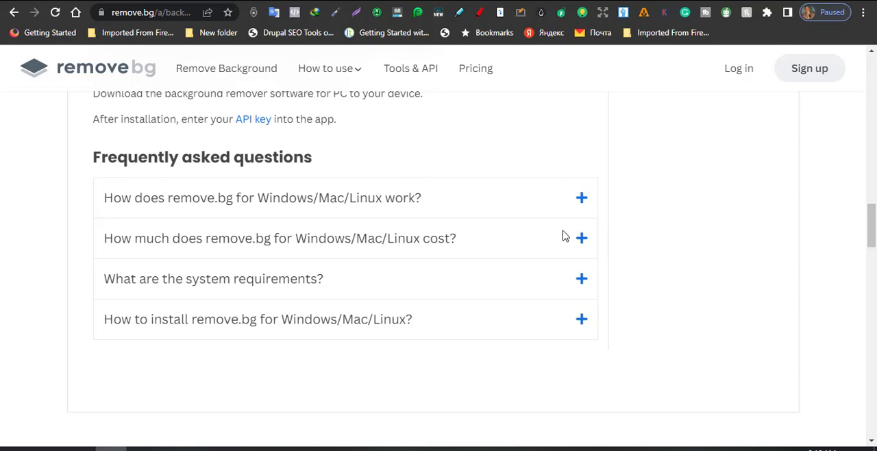
pyautogui.moveTo(233, 162)
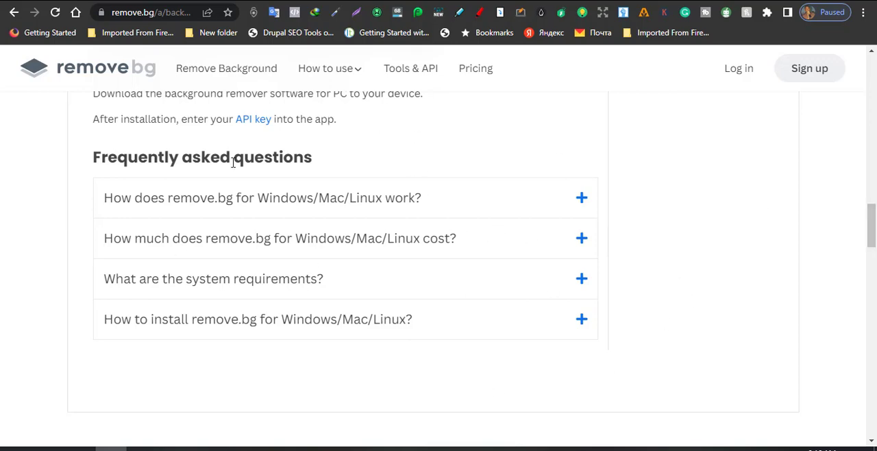
pyautogui.moveTo(259, 127)
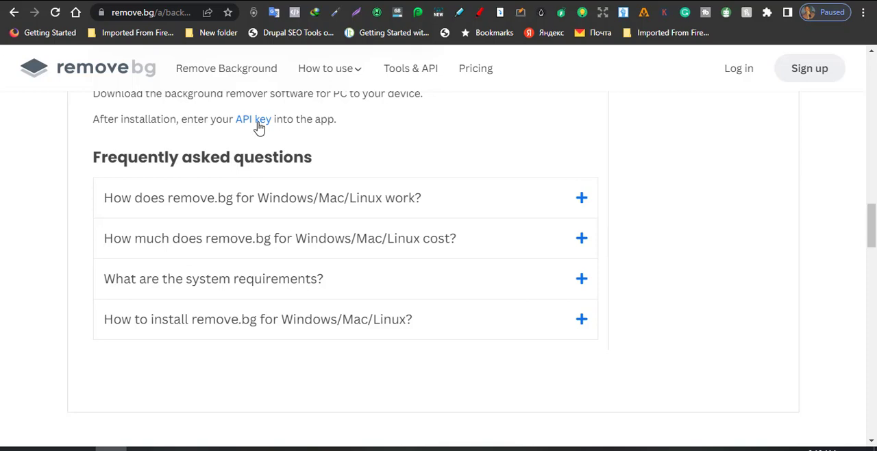
pyautogui.moveTo(679, 170)
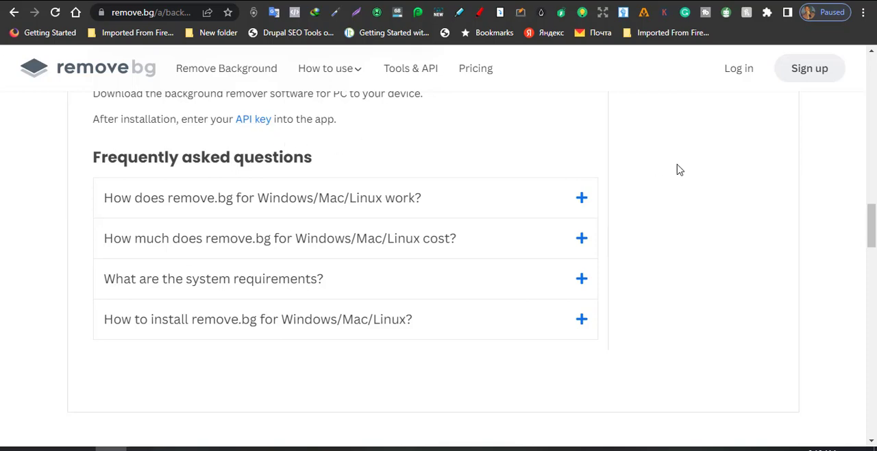
pyautogui.moveTo(554, 174)
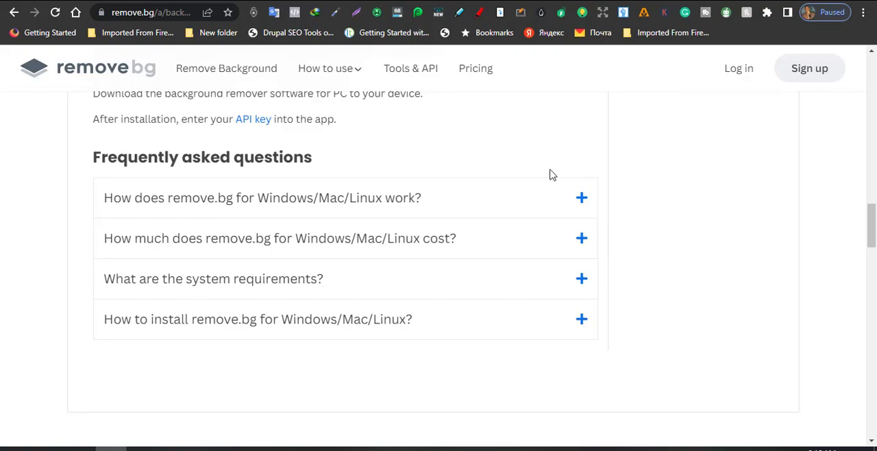
pyautogui.scroll(-3)
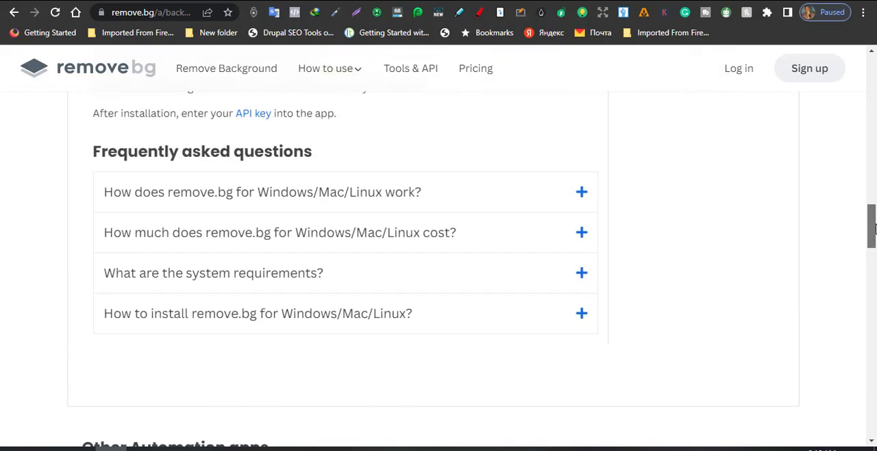
pyautogui.scroll(-3)
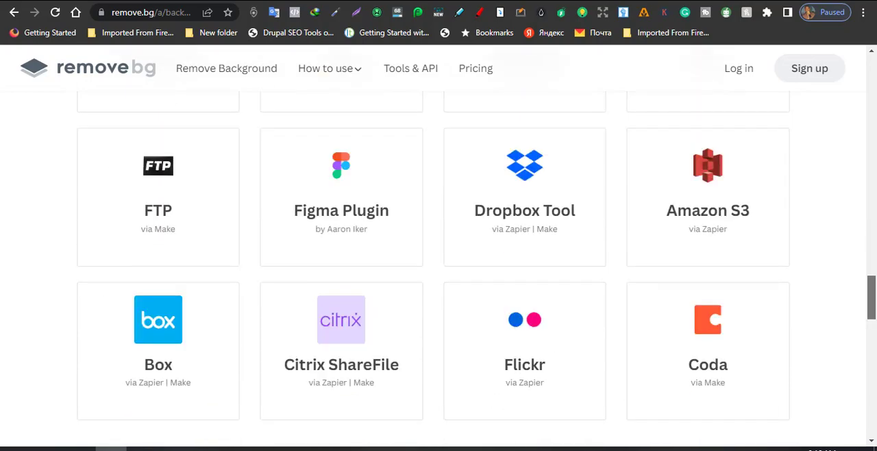